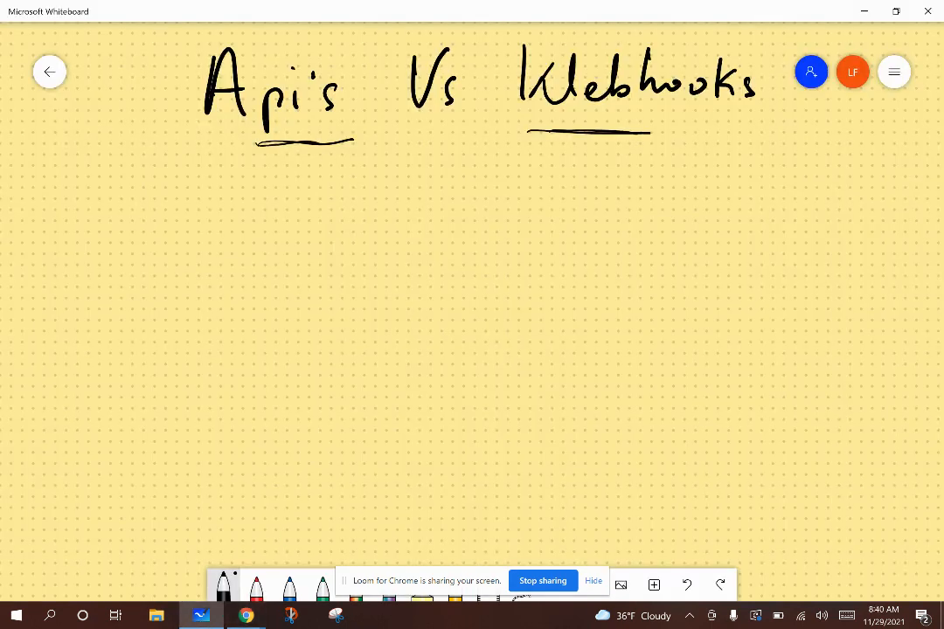
pyautogui.moveTo(563, 58)
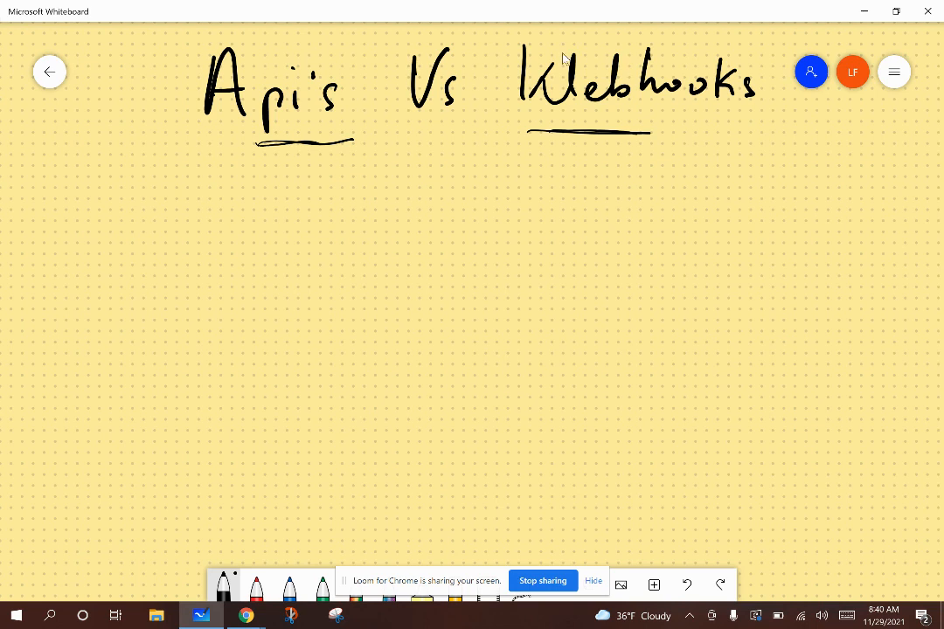
pyautogui.moveTo(567, 86)
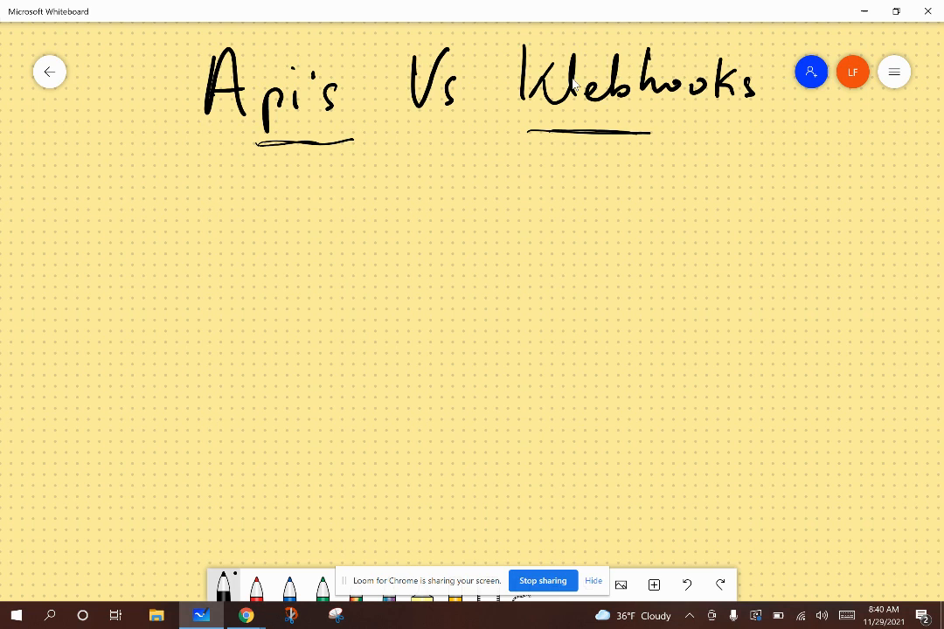
pyautogui.moveTo(651, 7)
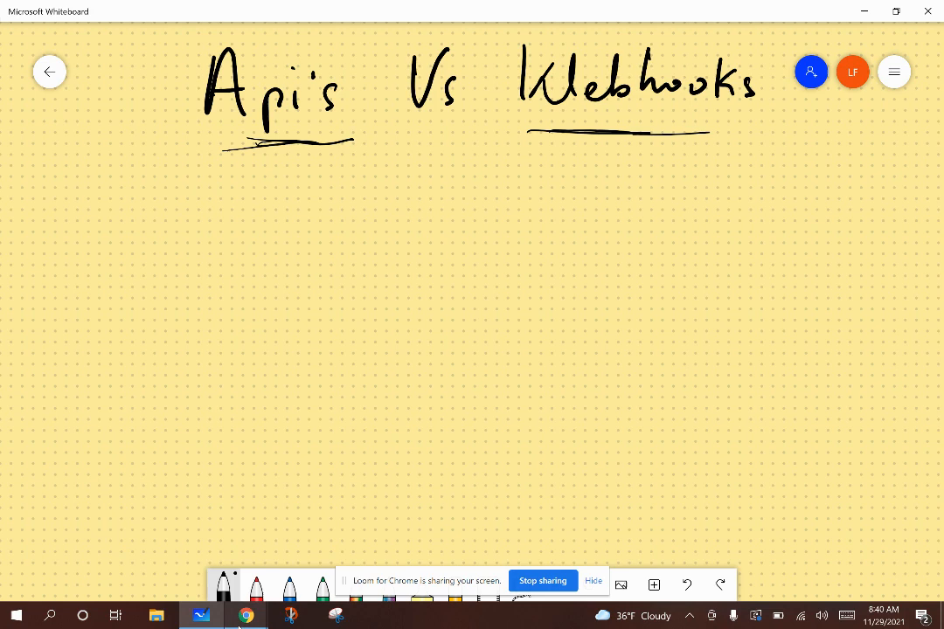
# Step: Show the fiscally.io home page in Chrome, then return to the whiteboard
pyautogui.click(245, 615)
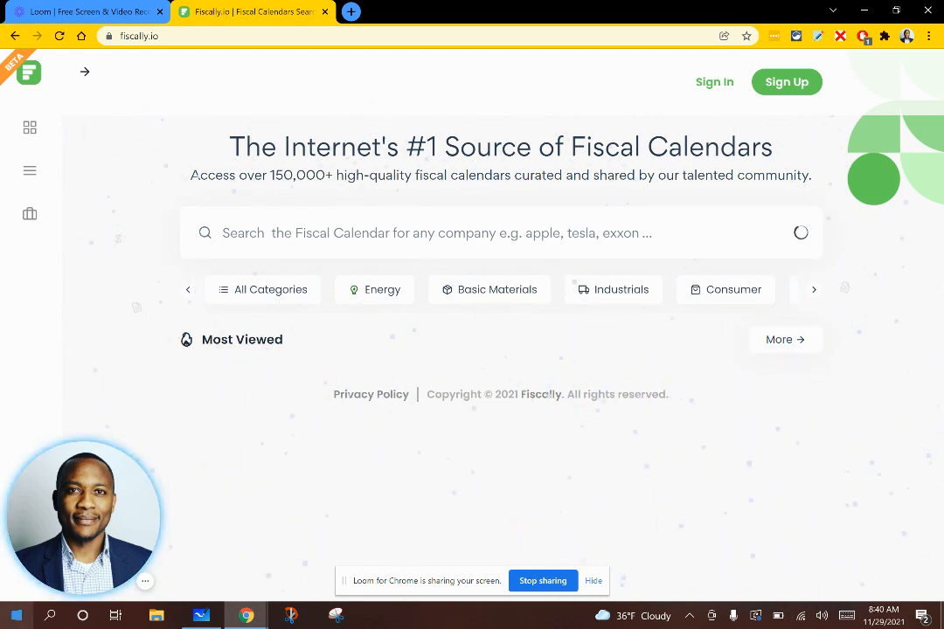
pyautogui.click(200, 616)
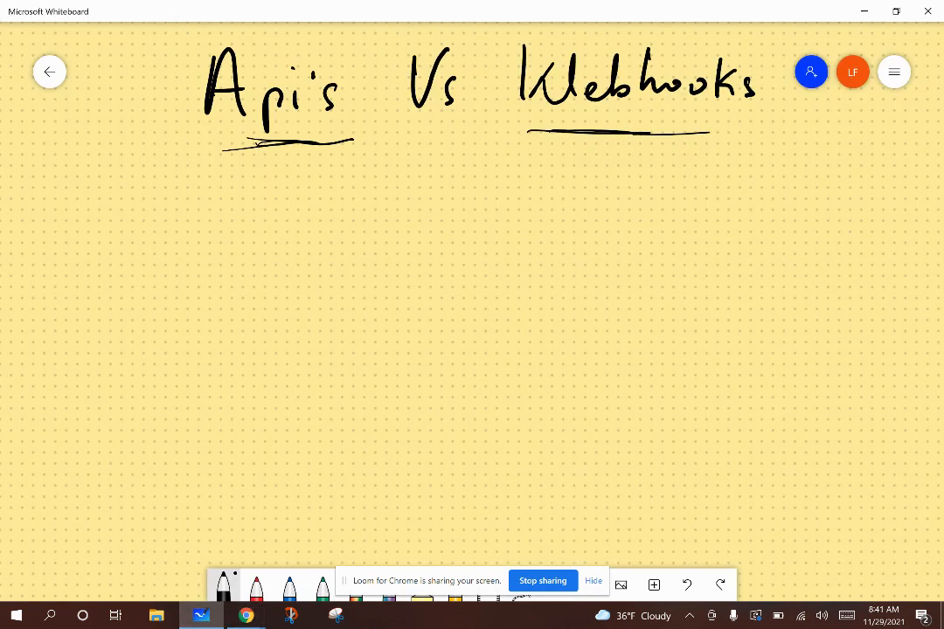
# Step: Draw a stick-figure user with a device circle and a box listing Stocks and ML
pyautogui.moveTo(127, 189); pyautogui.dragTo(131, 271)
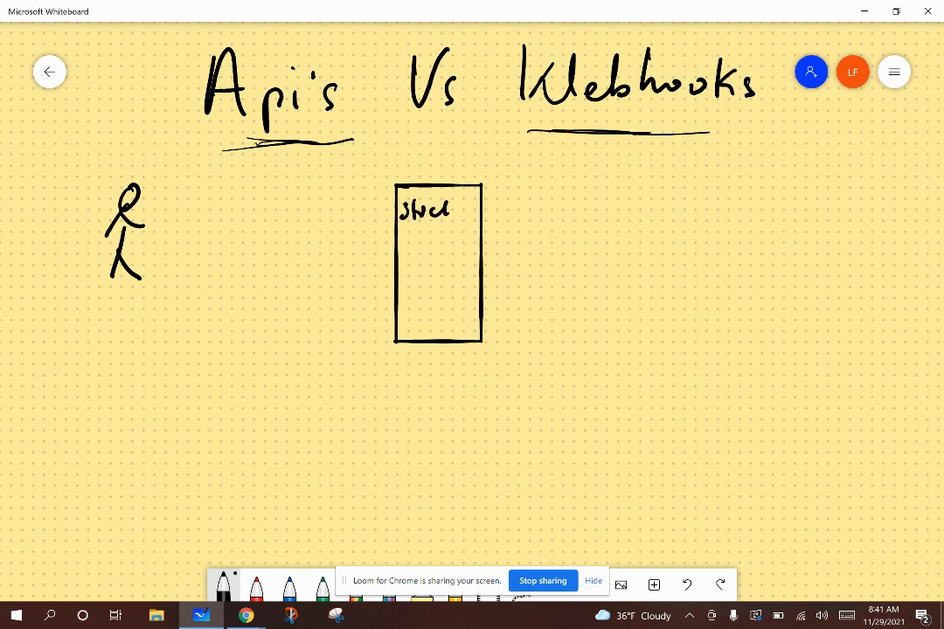
pyautogui.moveTo(402, 236); pyautogui.dragTo(458, 248)
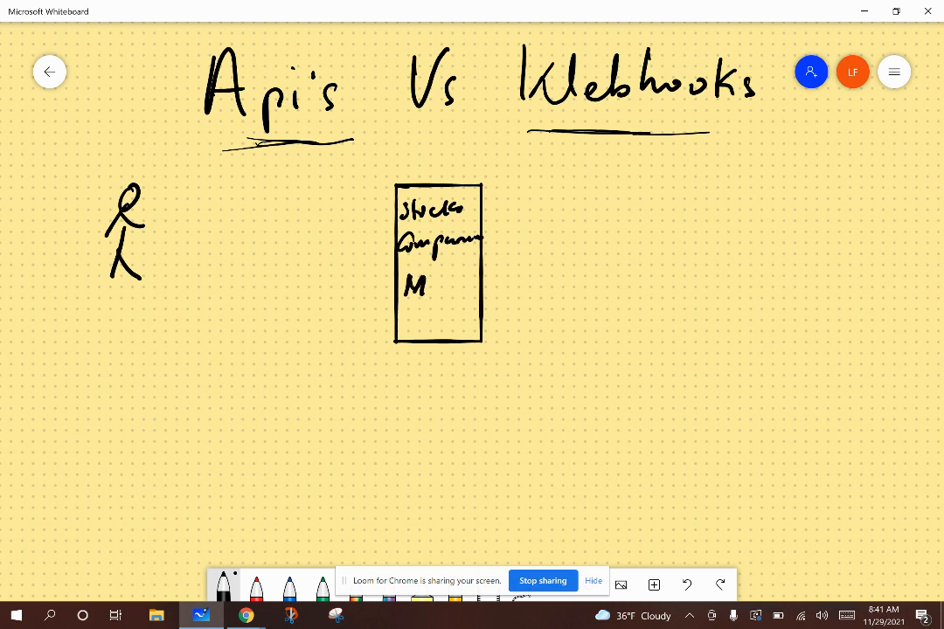
pyautogui.moveTo(429, 288); pyautogui.dragTo(446, 294)
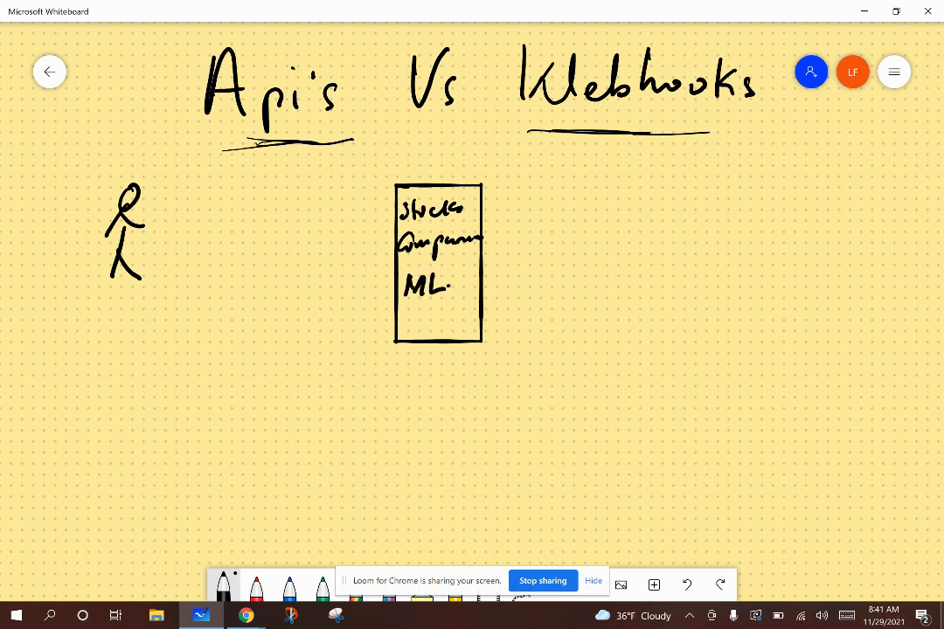
pyautogui.moveTo(183, 196); pyautogui.dragTo(175, 258)
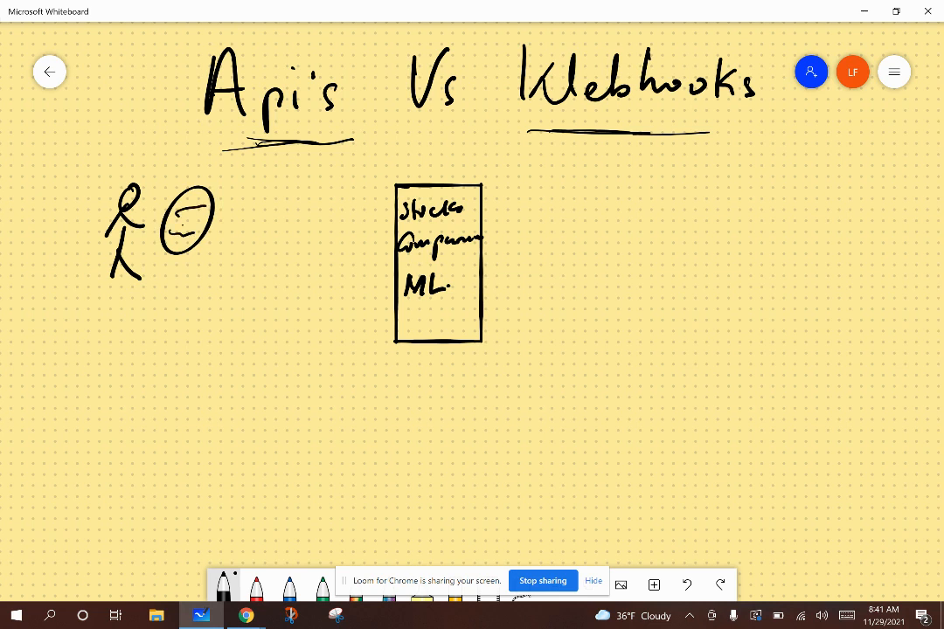
pyautogui.moveTo(172, 227); pyautogui.dragTo(196, 227)
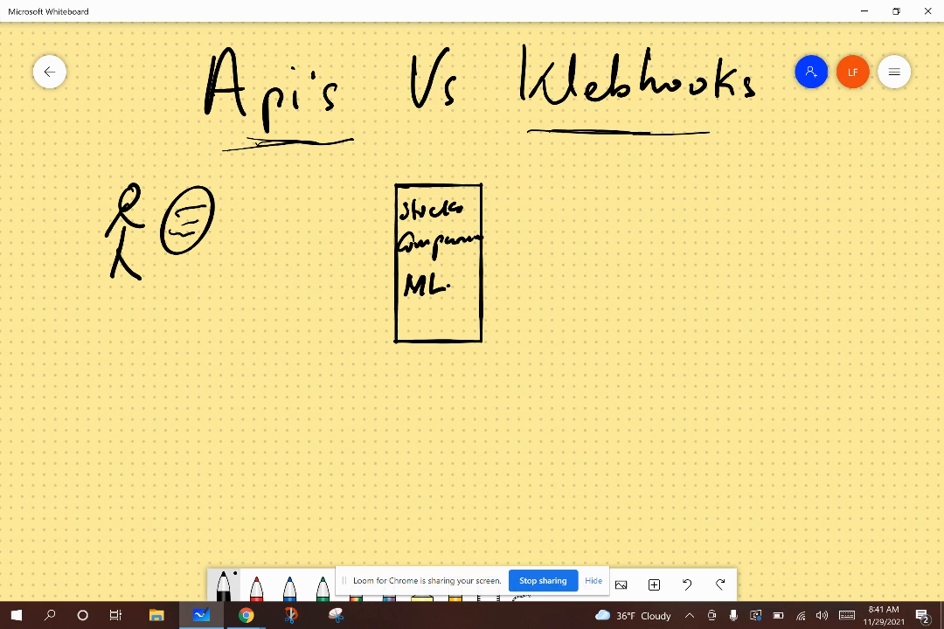
# Step: Draw three arrows going back and forth between the user and the box
pyautogui.moveTo(227, 206); pyautogui.dragTo(381, 203)
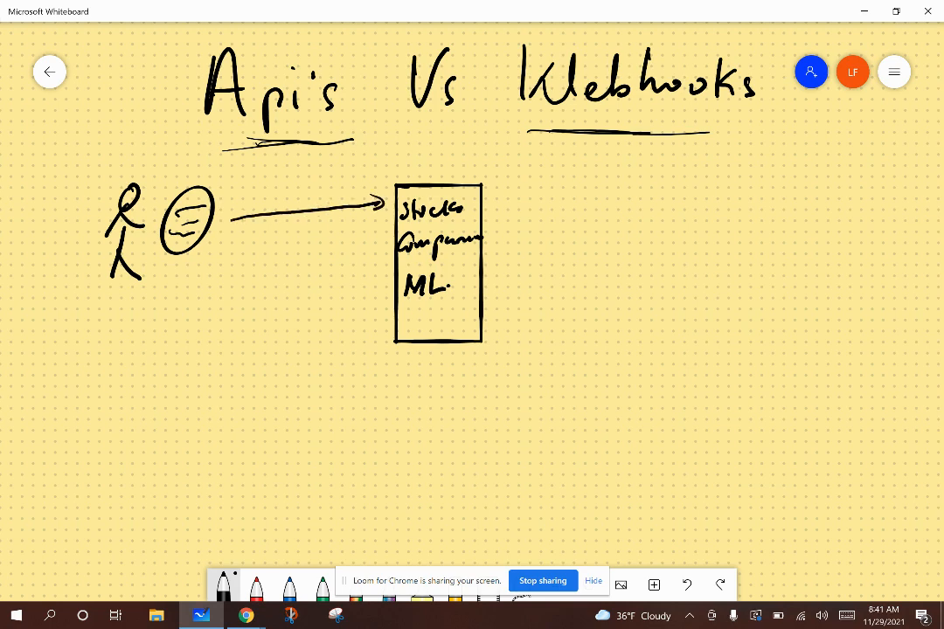
pyautogui.moveTo(381, 252); pyautogui.dragTo(227, 252)
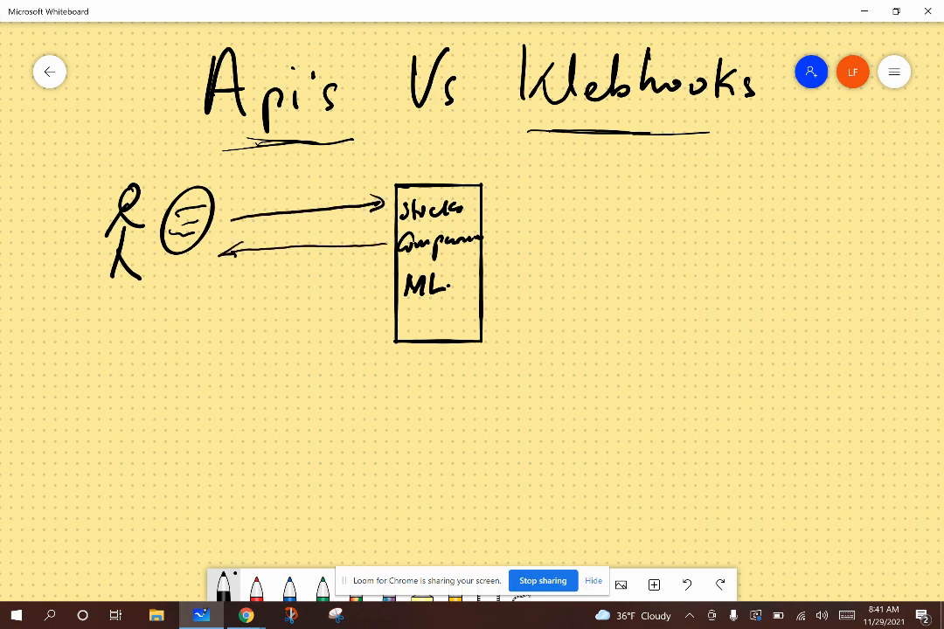
pyautogui.moveTo(223, 287); pyautogui.dragTo(382, 278)
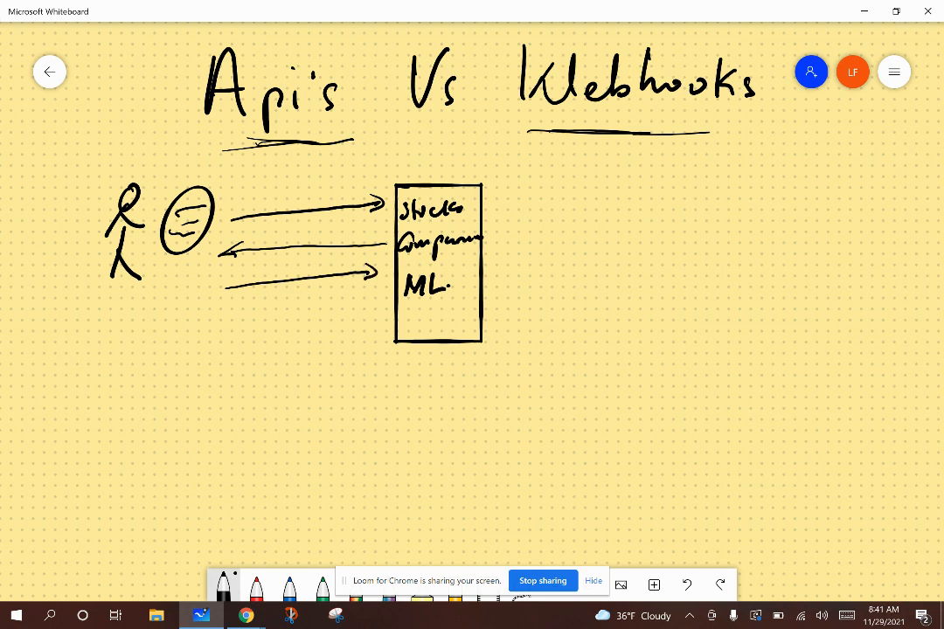
pyautogui.moveTo(258, 161); pyautogui.dragTo(297, 175)
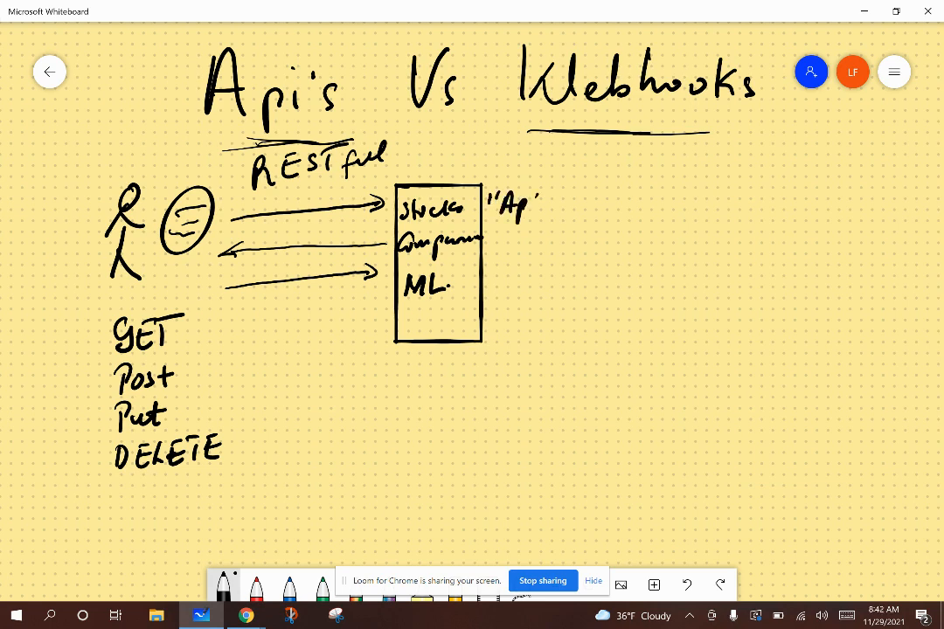
# Step: Write HTTPS beside RESTful, add SNOW under the tickers, and circle Post in the method list
pyautogui.moveTo(525, 206); pyautogui.dragTo(551, 210)
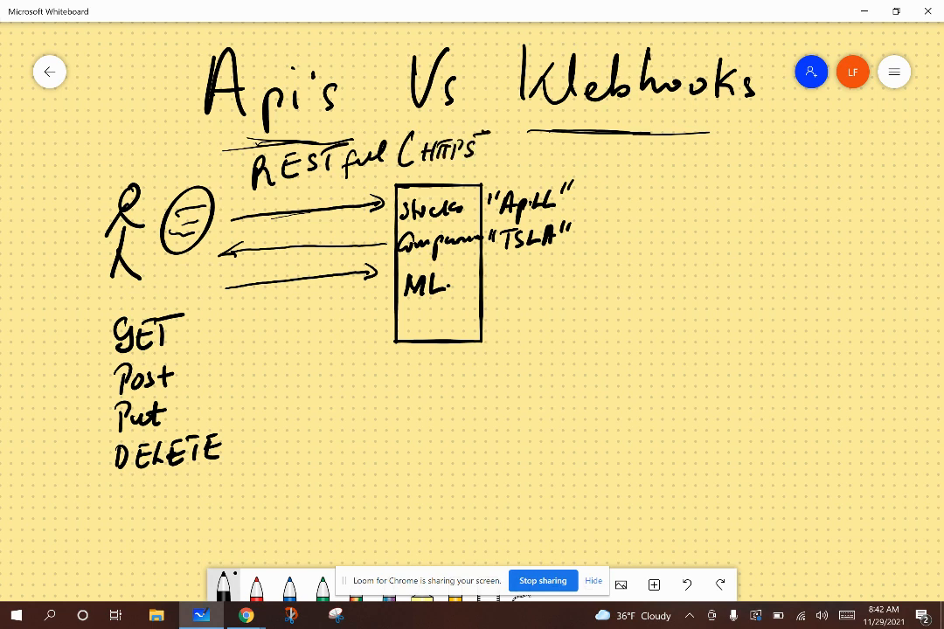
pyautogui.moveTo(489, 140); pyautogui.dragTo(486, 166)
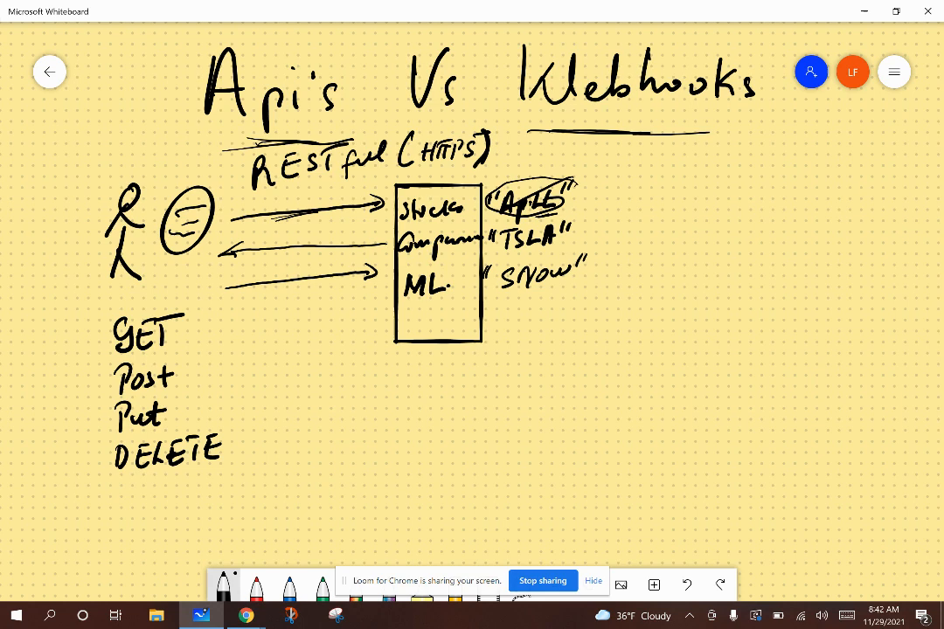
pyautogui.moveTo(498, 179); pyautogui.dragTo(568, 210)
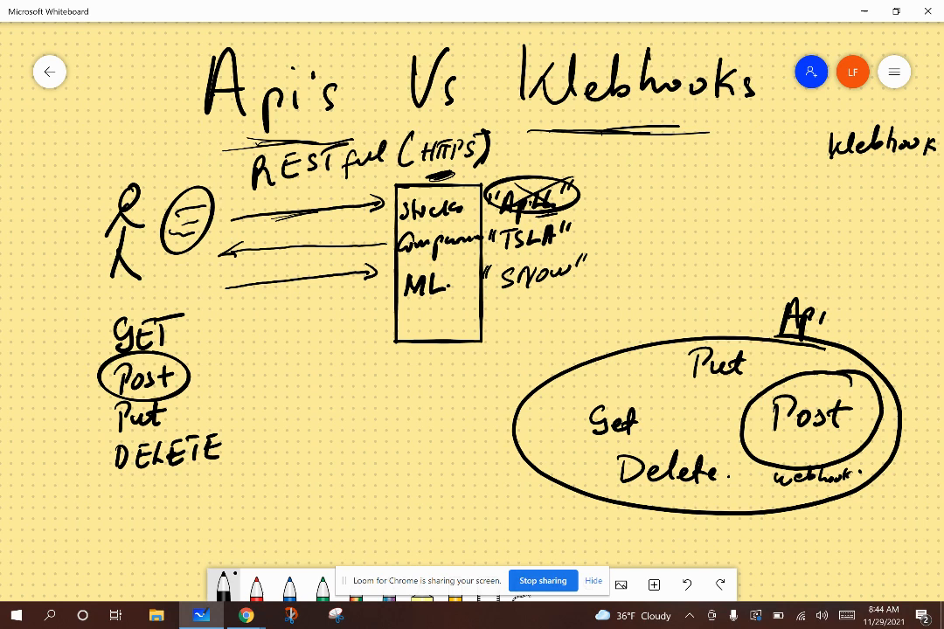
# Step: Move to empty canvas below the diagram and underline the new Api's Vs Webhook heading
pyautogui.scroll(-3)
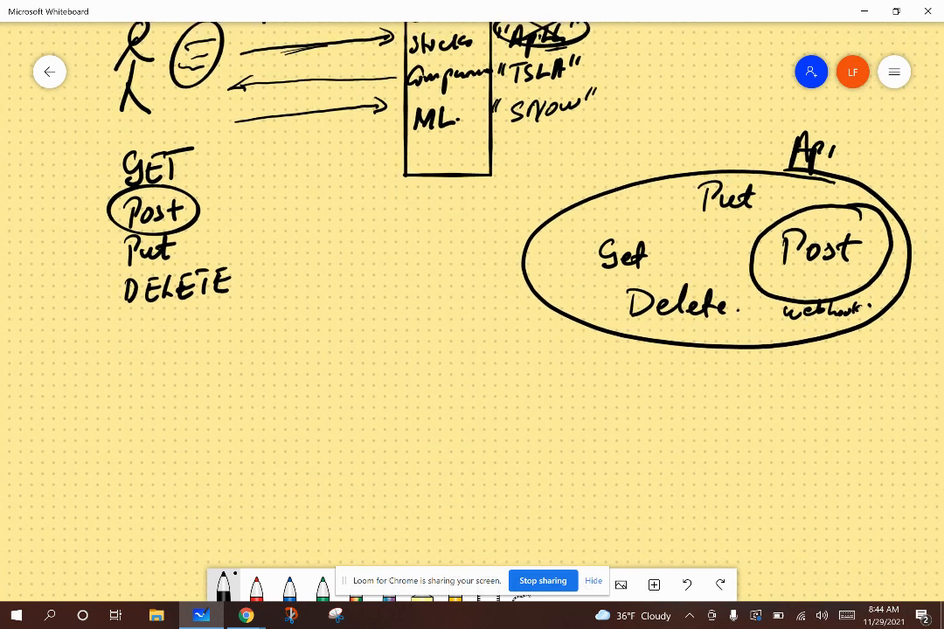
pyautogui.scroll(-3)
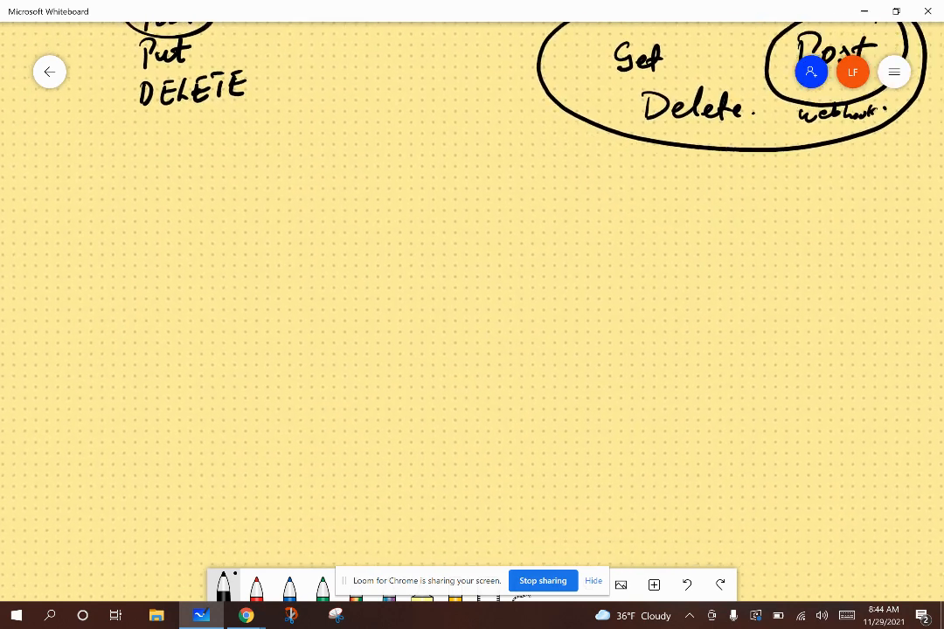
pyautogui.scroll(-3)
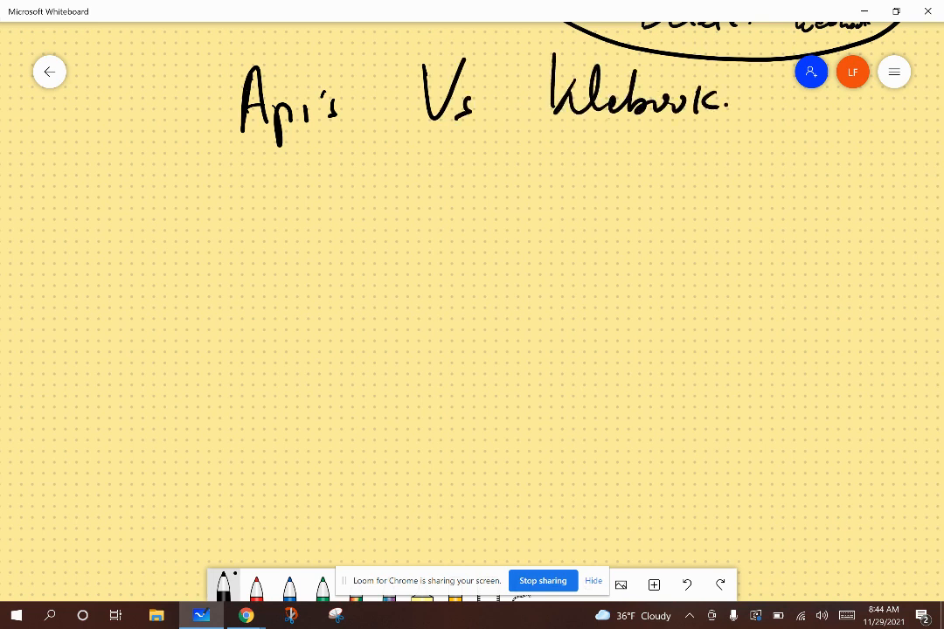
pyautogui.moveTo(248, 154); pyautogui.dragTo(702, 149)
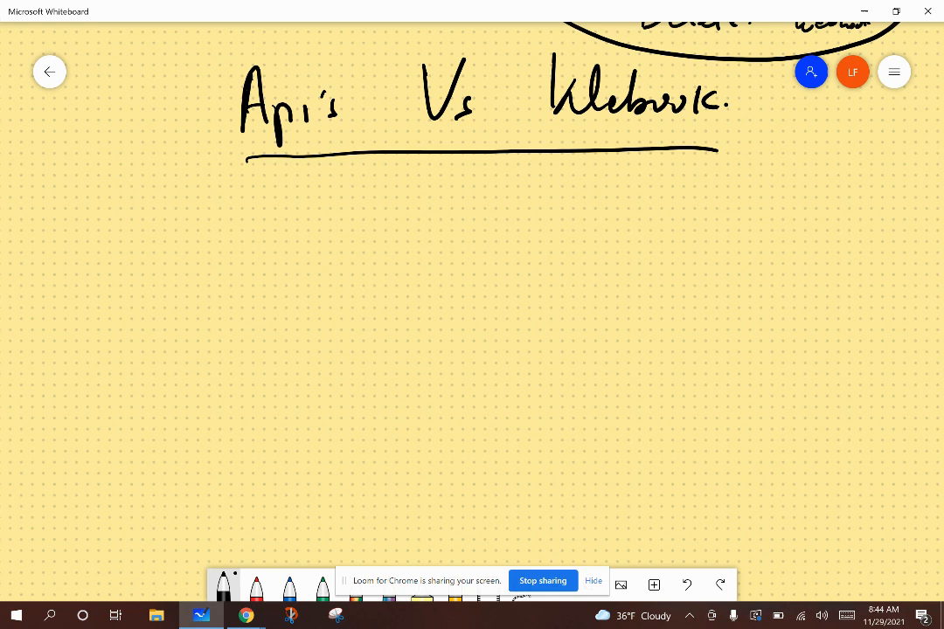
# Step: Write 'Webhook => Reverse Api's' beneath the heading
pyautogui.moveTo(88, 196); pyautogui.dragTo(140, 210)
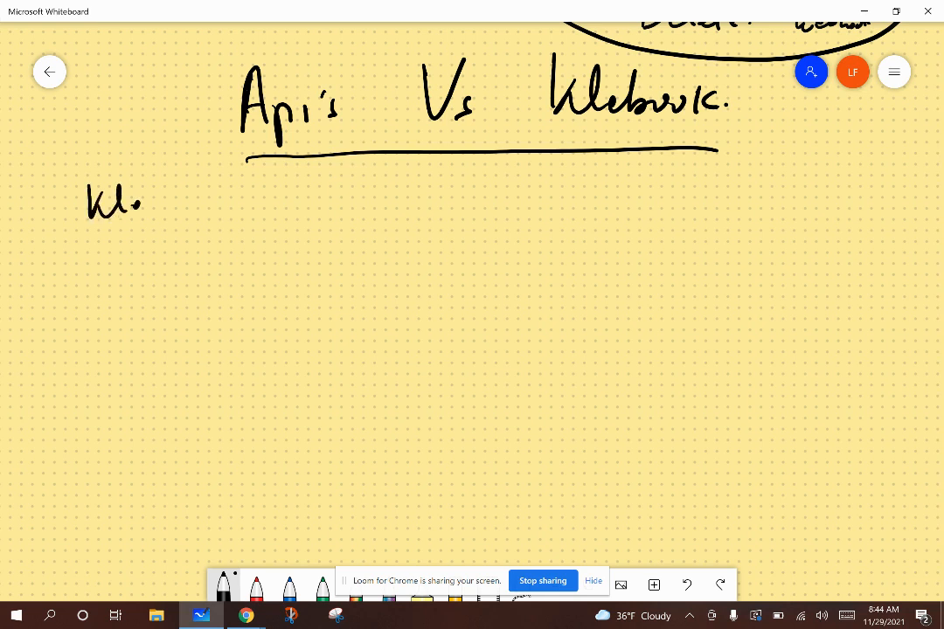
pyautogui.moveTo(84, 195); pyautogui.dragTo(283, 196)
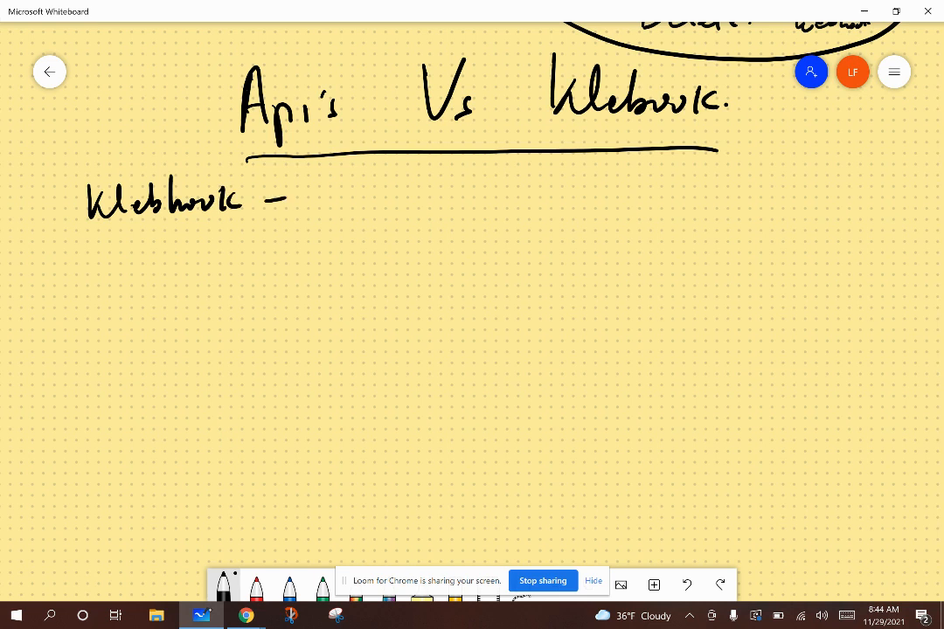
pyautogui.moveTo(262, 196); pyautogui.dragTo(385, 195)
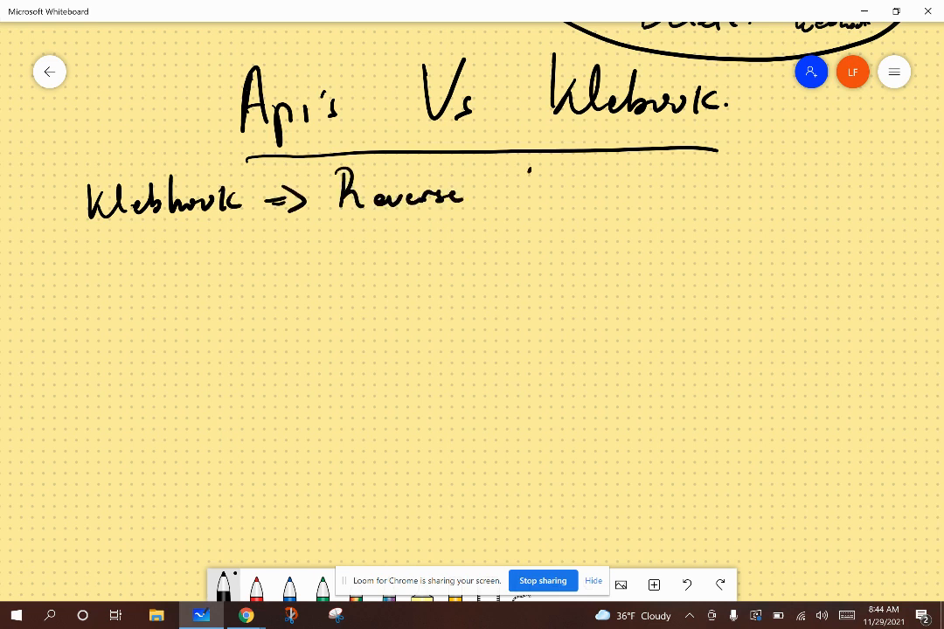
pyautogui.moveTo(507, 175); pyautogui.dragTo(603, 210)
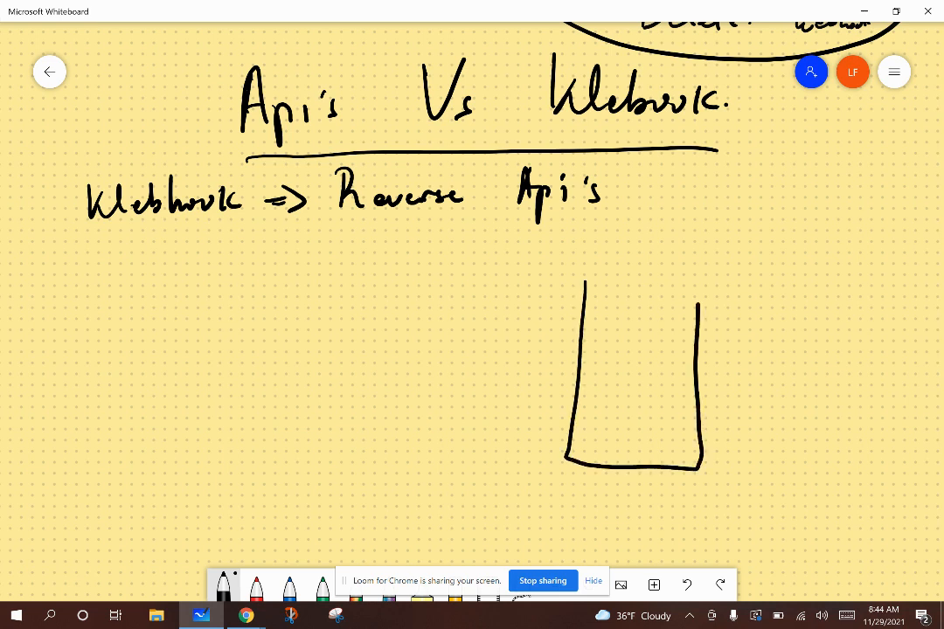
# Step: Draw a Db list box with a phone and user to its right, noting the A > 5% condition
pyautogui.moveTo(573, 280); pyautogui.dragTo(699, 280)
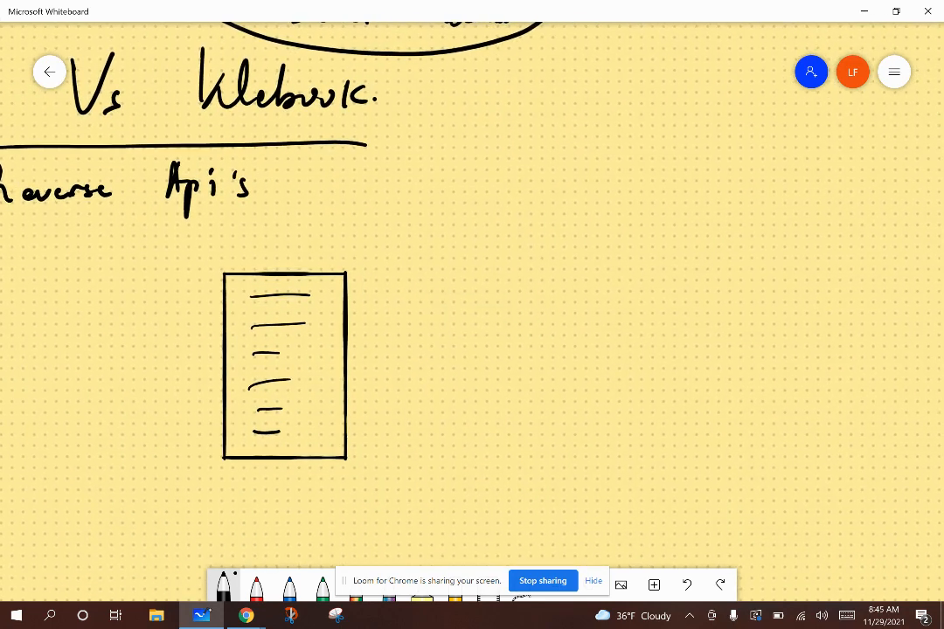
pyautogui.moveTo(673, 288); pyautogui.dragTo(679, 370)
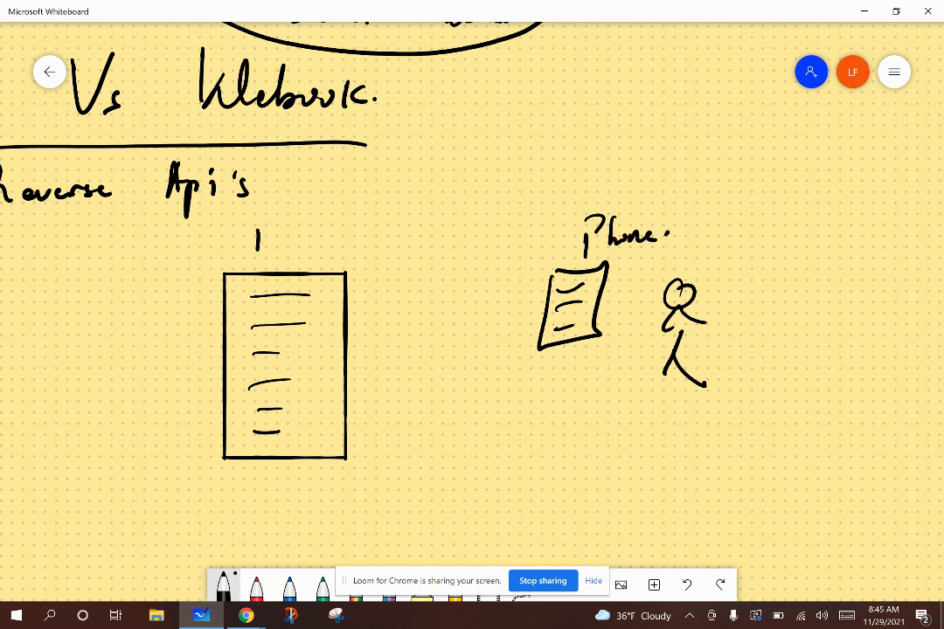
pyautogui.write('Db.')
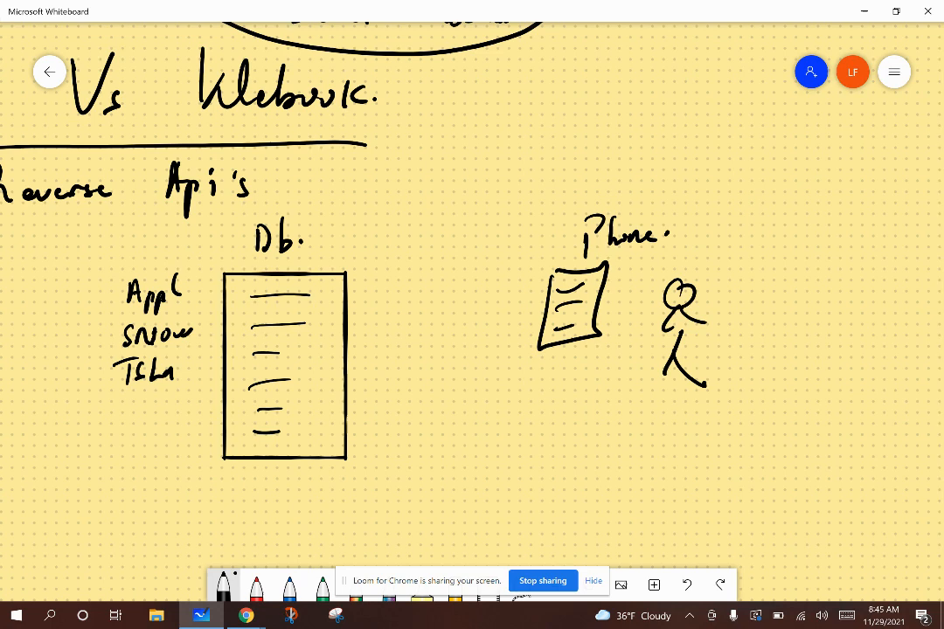
pyautogui.click(315, 292)
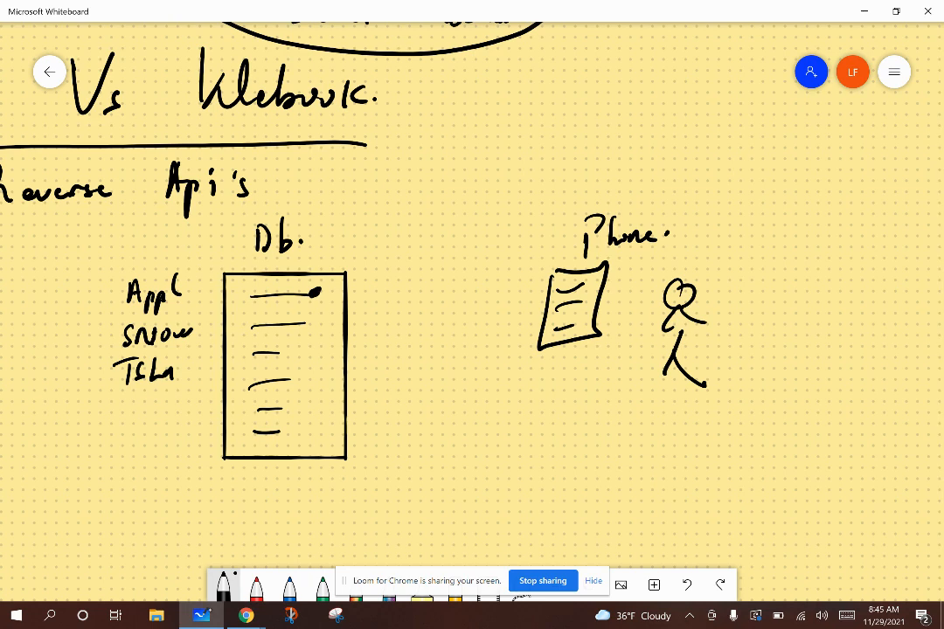
pyautogui.moveTo(359, 283); pyautogui.dragTo(372, 300)
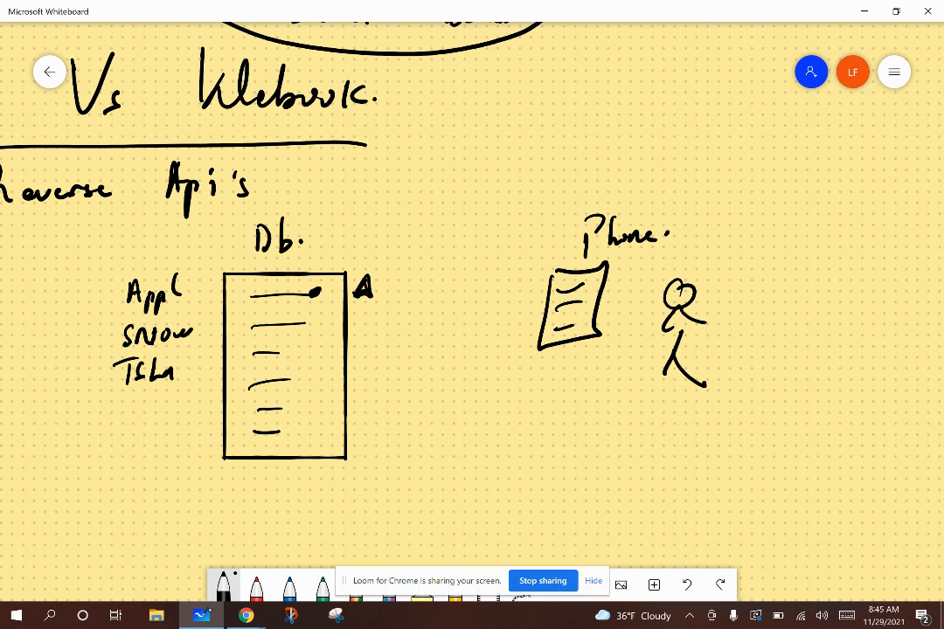
pyautogui.moveTo(388, 277); pyautogui.dragTo(411, 300)
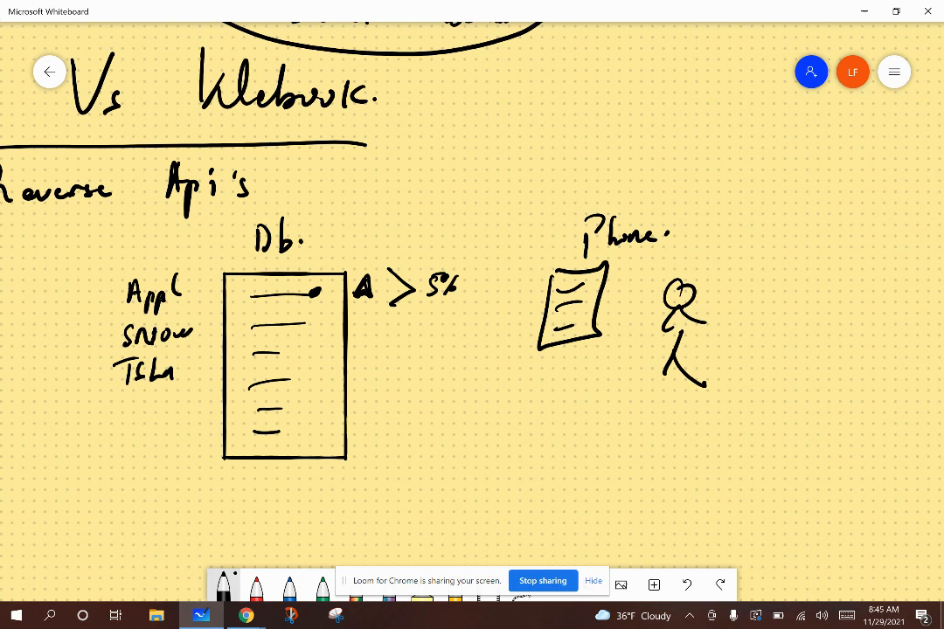
# Step: Add a red 'msg' note under the arrow and label the database box 'fiscally.io'
pyautogui.moveTo(468, 311); pyautogui.dragTo(524, 305)
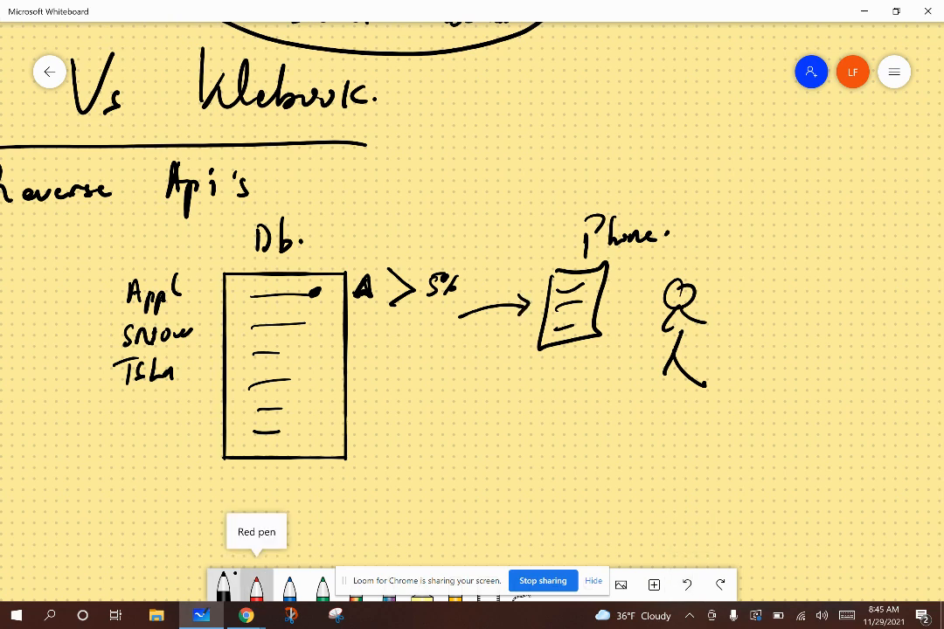
pyautogui.moveTo(472, 332); pyautogui.dragTo(511, 350)
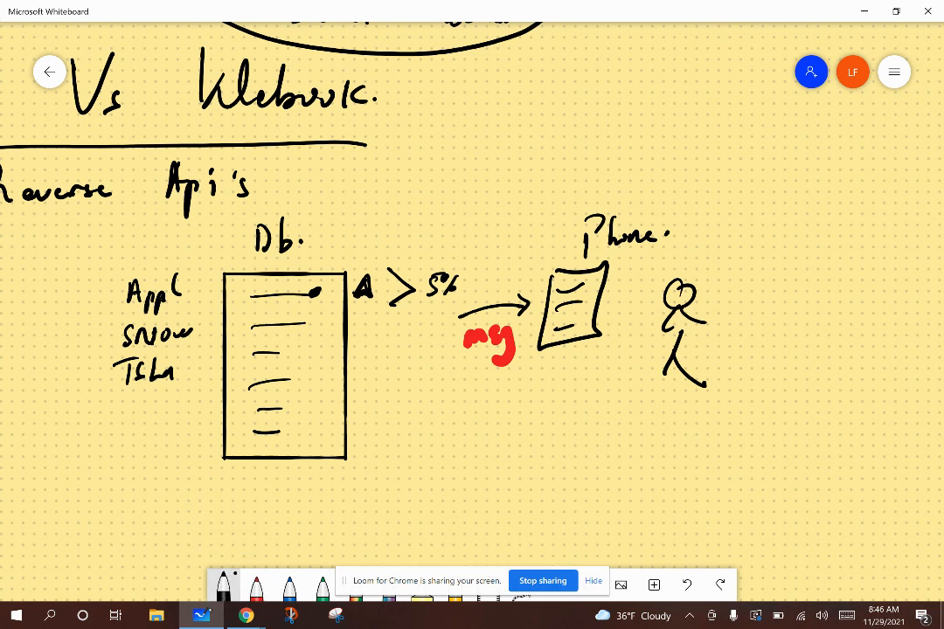
pyautogui.moveTo(224, 475); pyautogui.dragTo(228, 504)
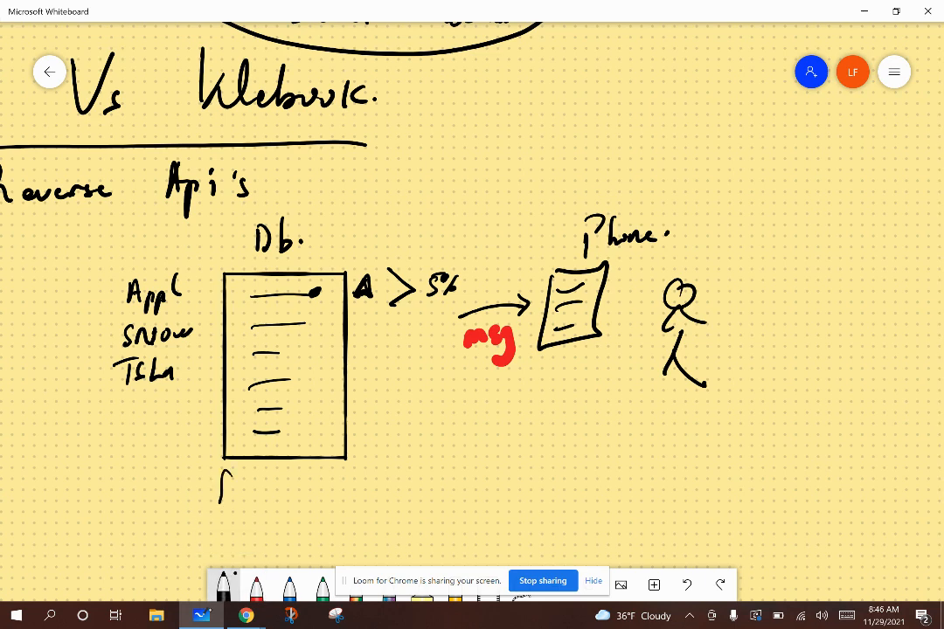
pyautogui.write('fiscall')
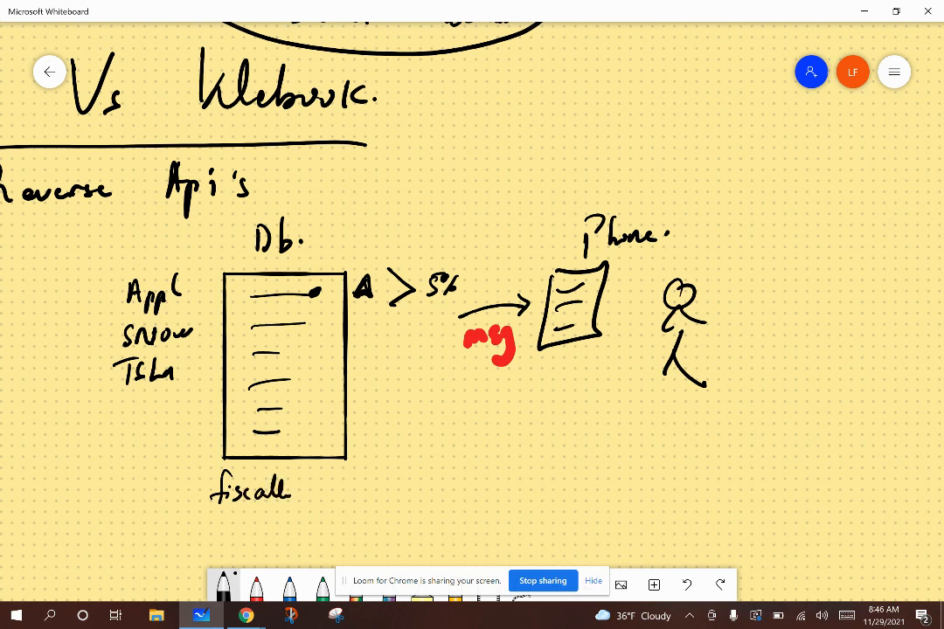
pyautogui.write('.io')
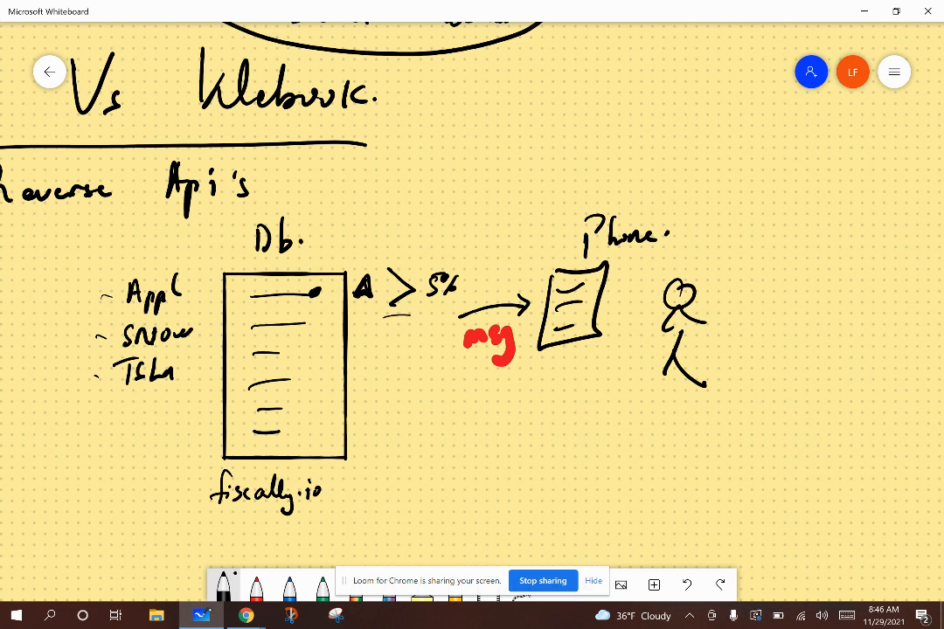
# Step: Draw a POST arrow from fiscally.io to the phone with (Twilio) and (Slack) labels above
pyautogui.moveTo(376, 437); pyautogui.dragTo(468, 381)
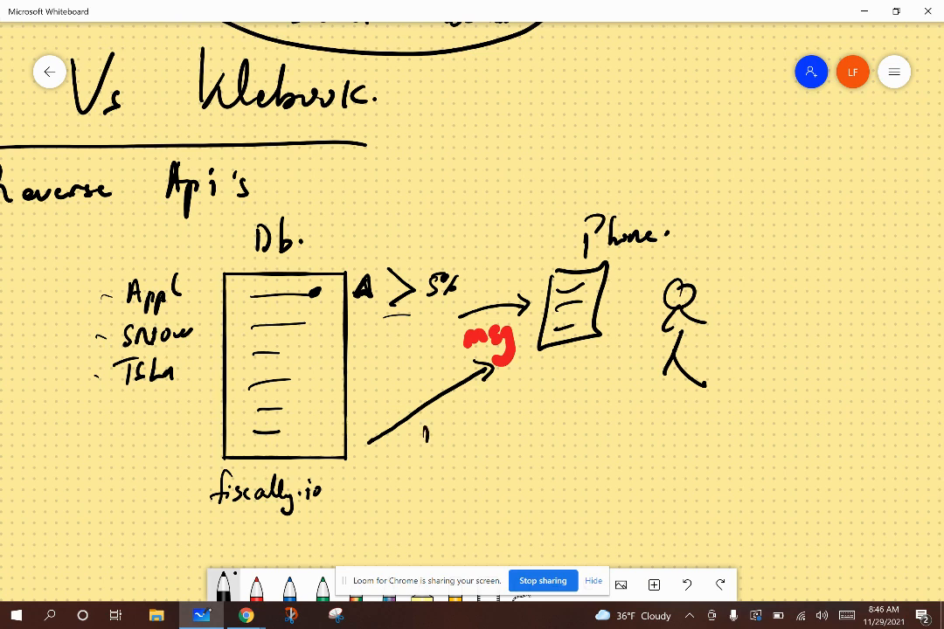
pyautogui.write('Post')
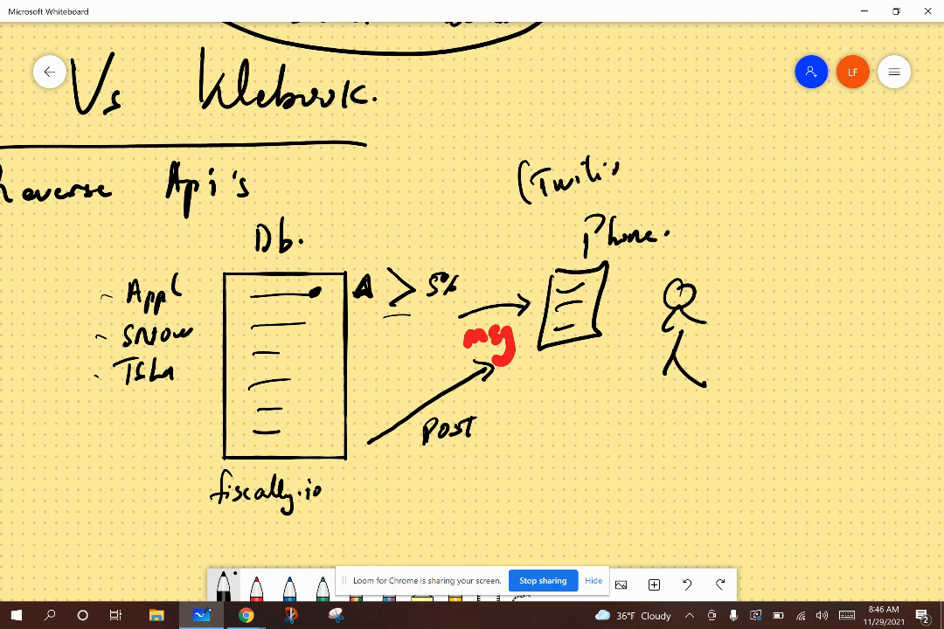
pyautogui.moveTo(612, 171); pyautogui.dragTo(629, 175)
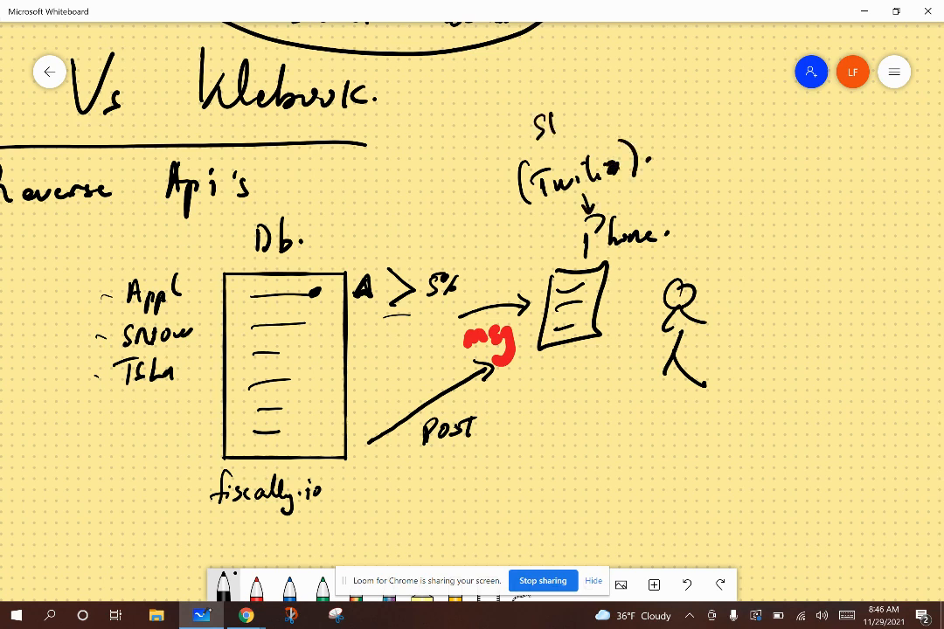
pyautogui.write('(Slack')
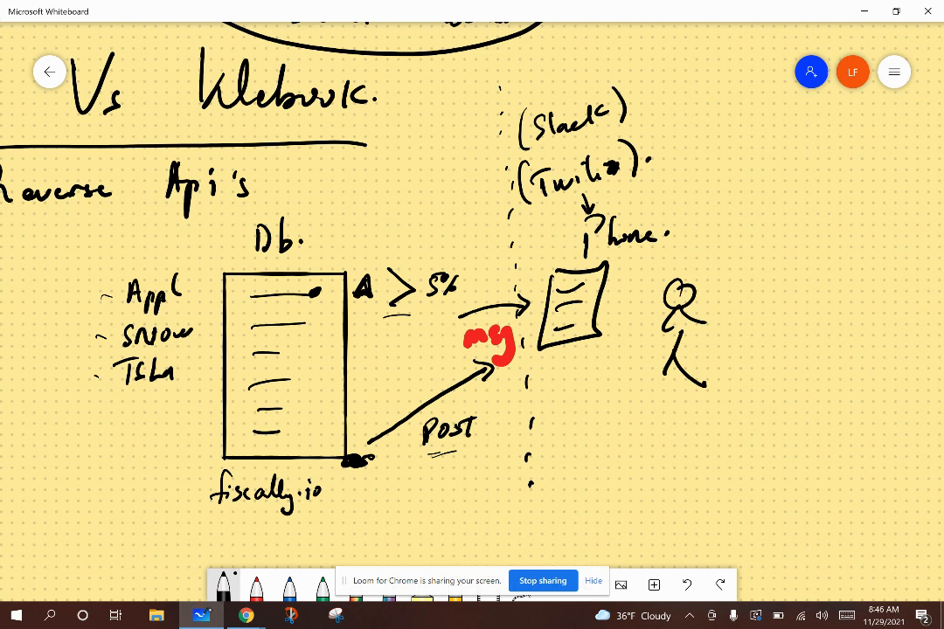
# Step: Draw a dotted divider beside the phone and a small braced note below it
pyautogui.moveTo(545, 446); pyautogui.dragTo(594, 445)
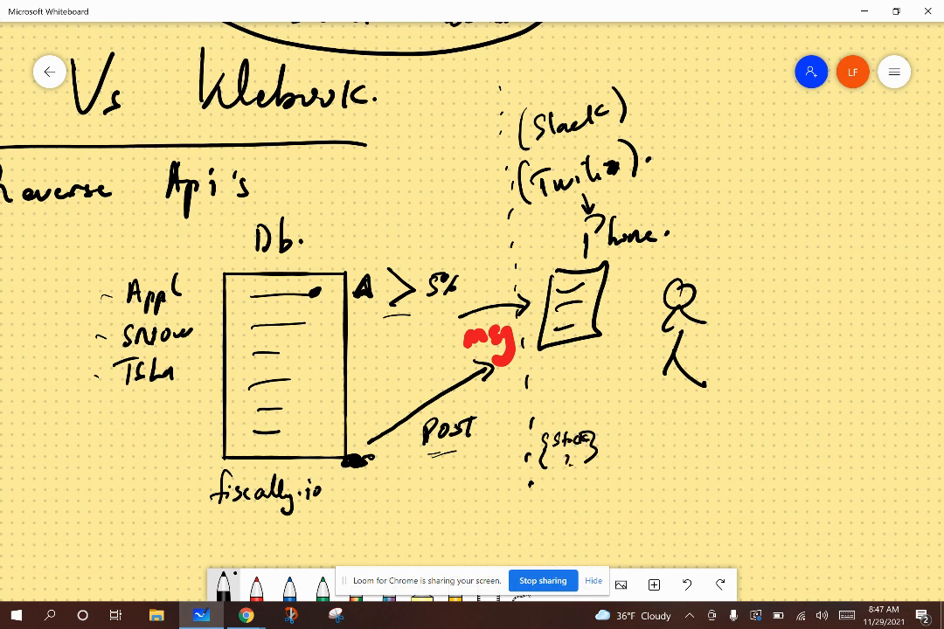
pyautogui.moveTo(183, 288); pyautogui.dragTo(213, 335)
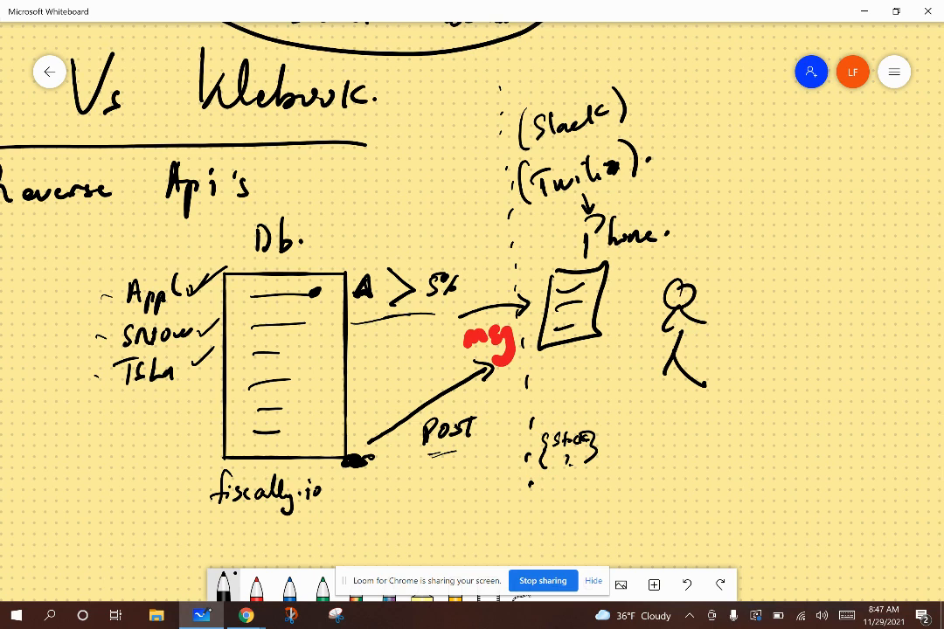
# Step: Tick the tickers and user, circle A > 5% in blue, and mark the spot under fiscally.io
pyautogui.moveTo(726, 323); pyautogui.dragTo(783, 289)
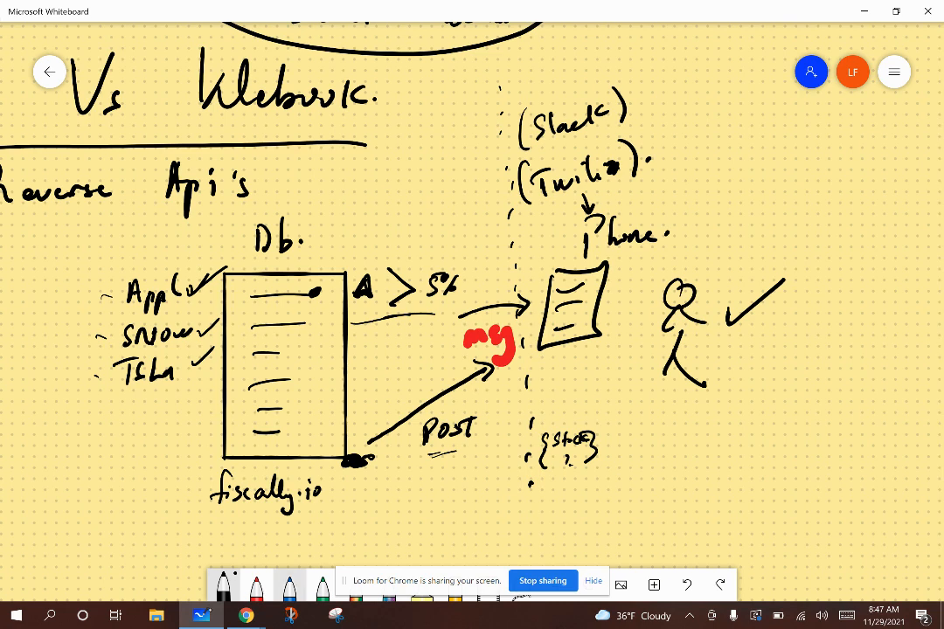
pyautogui.click(290, 580)
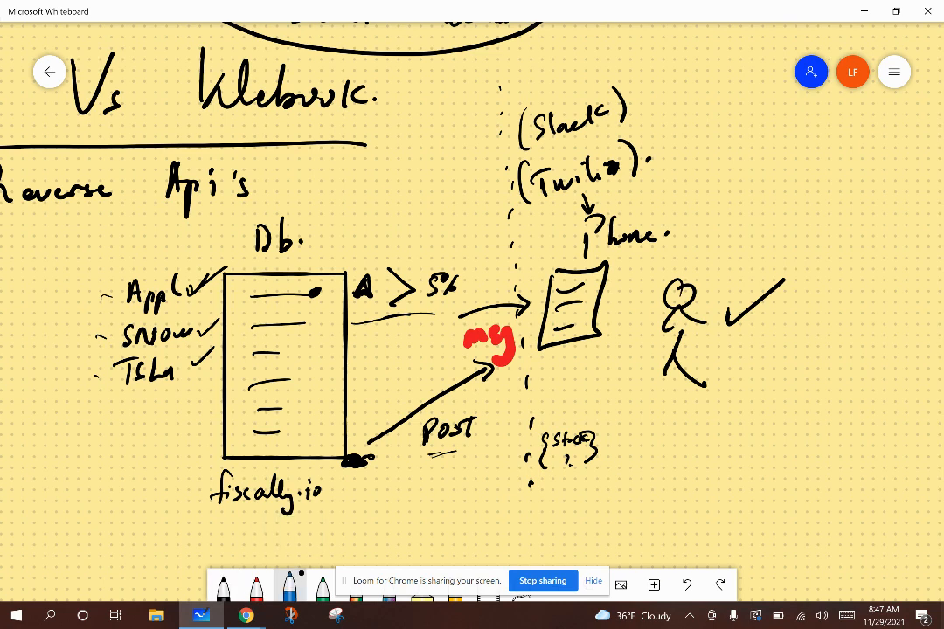
pyautogui.moveTo(388, 247); pyautogui.dragTo(441, 244)
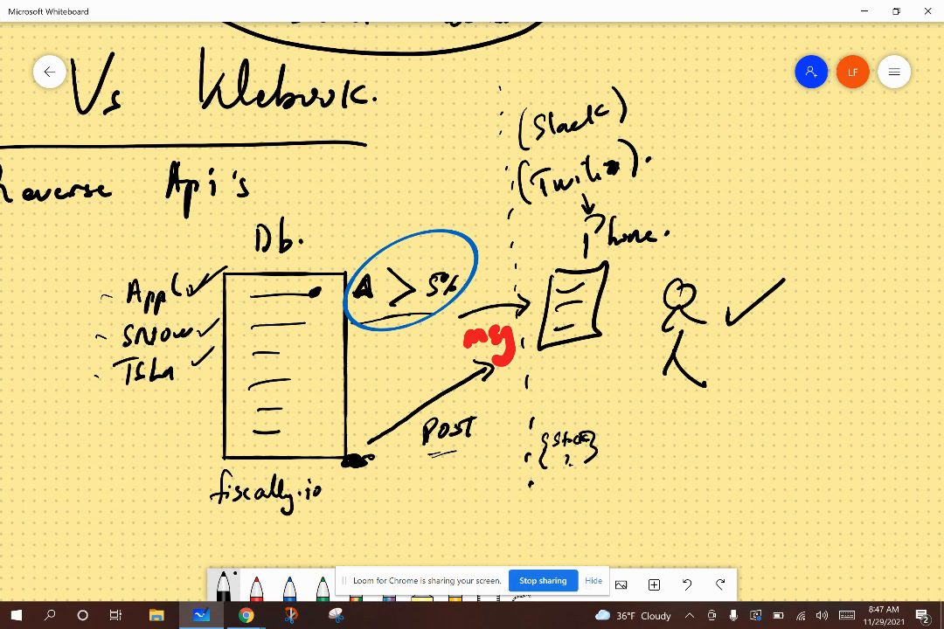
pyautogui.moveTo(359, 468); pyautogui.dragTo(372, 516)
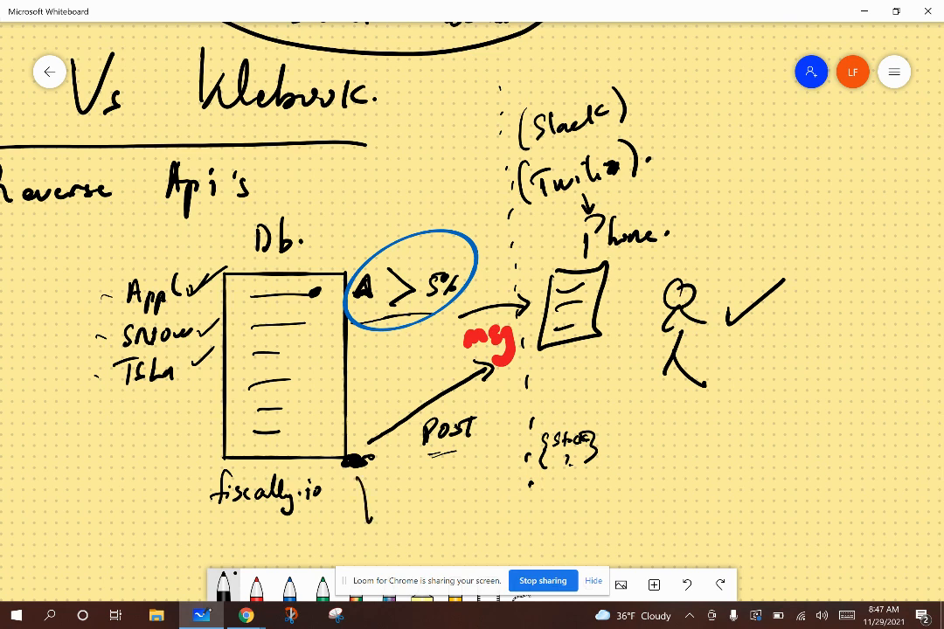
pyautogui.write('kd')
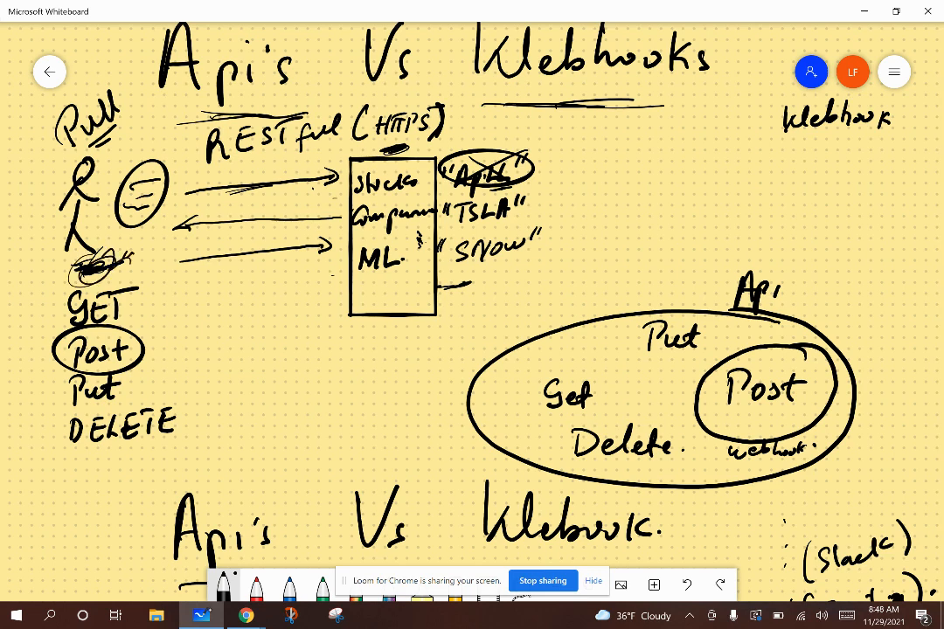
# Step: Scroll down the canvas past the webhook sketch to free space
pyautogui.scroll(-3)
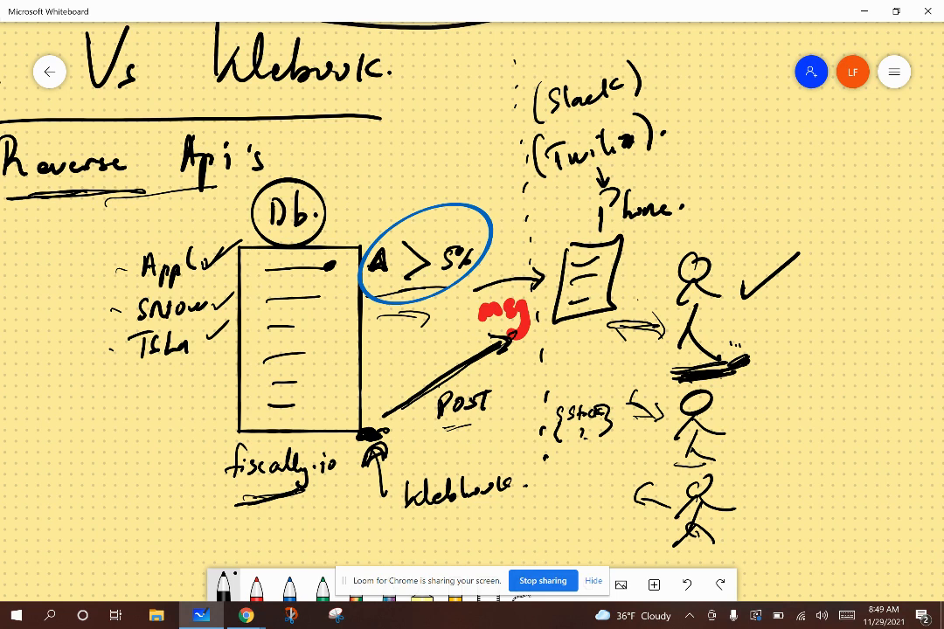
pyautogui.scroll(-3)
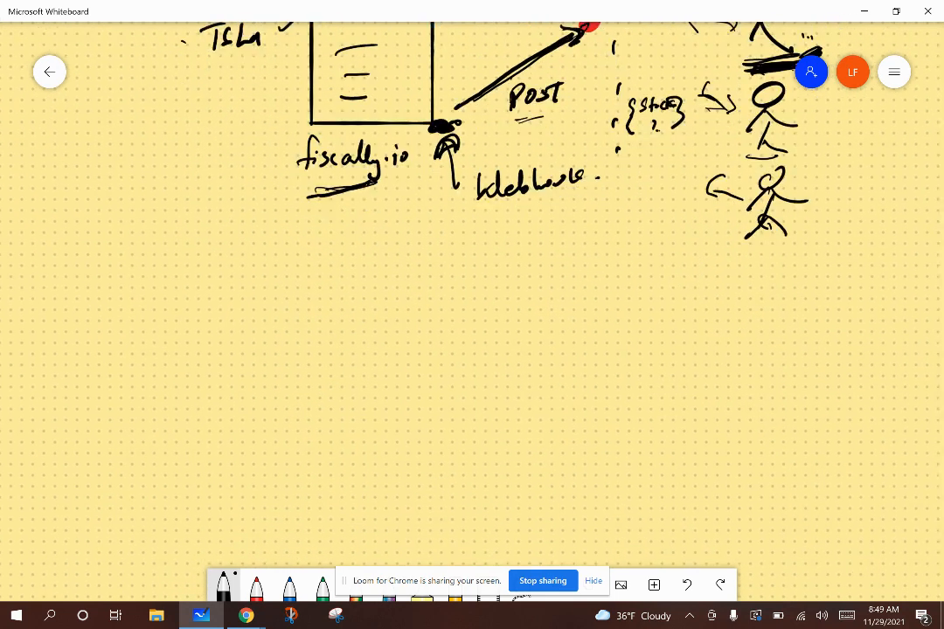
# Step: Draw a list box pushing arrows to three stick figures, labelled 'Push' and 'Webhooks / API'
pyautogui.moveTo(294, 300); pyautogui.dragTo(418, 421)
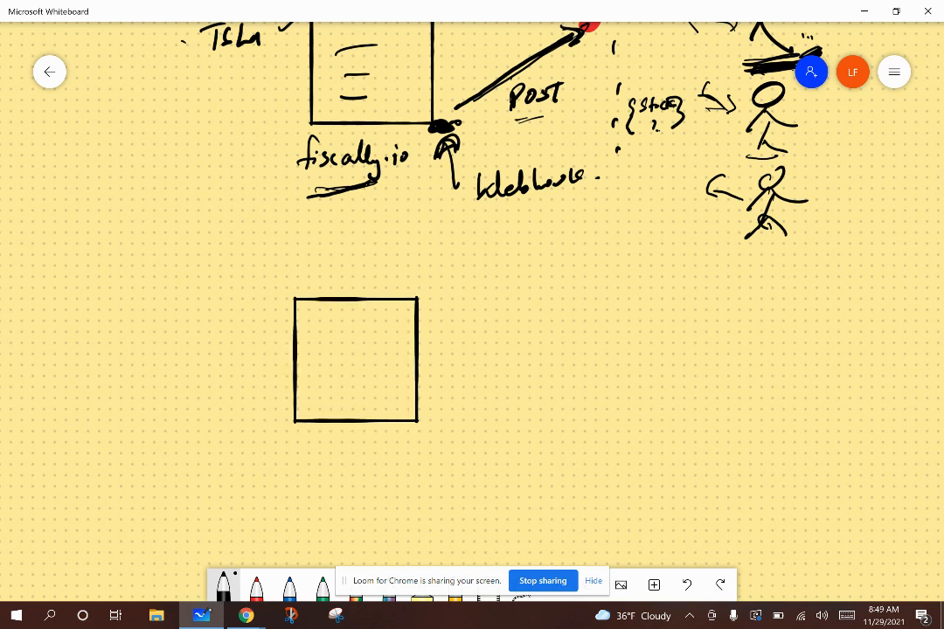
pyautogui.moveTo(318, 328); pyautogui.dragTo(376, 402)
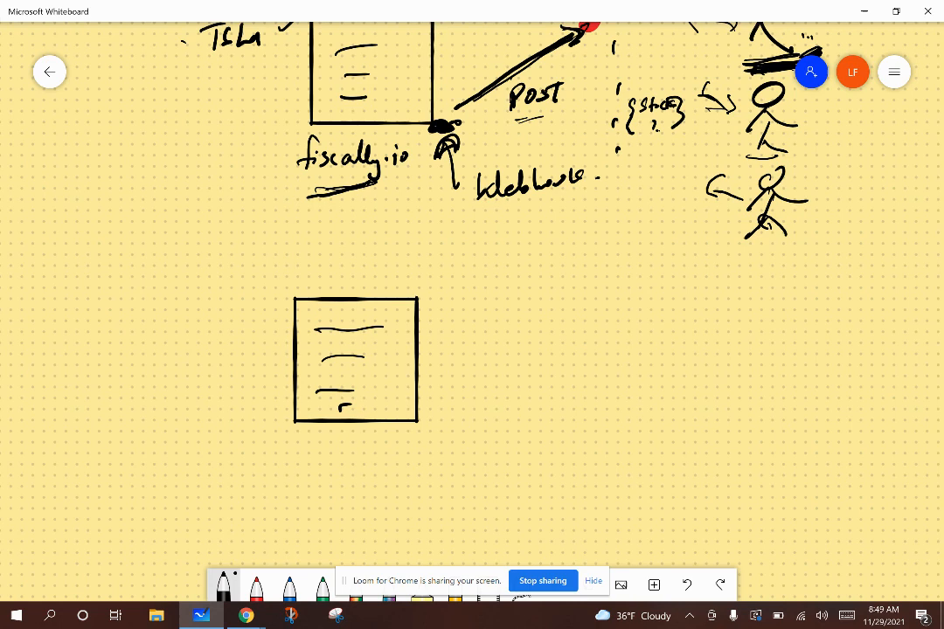
pyautogui.moveTo(451, 342); pyautogui.dragTo(554, 343)
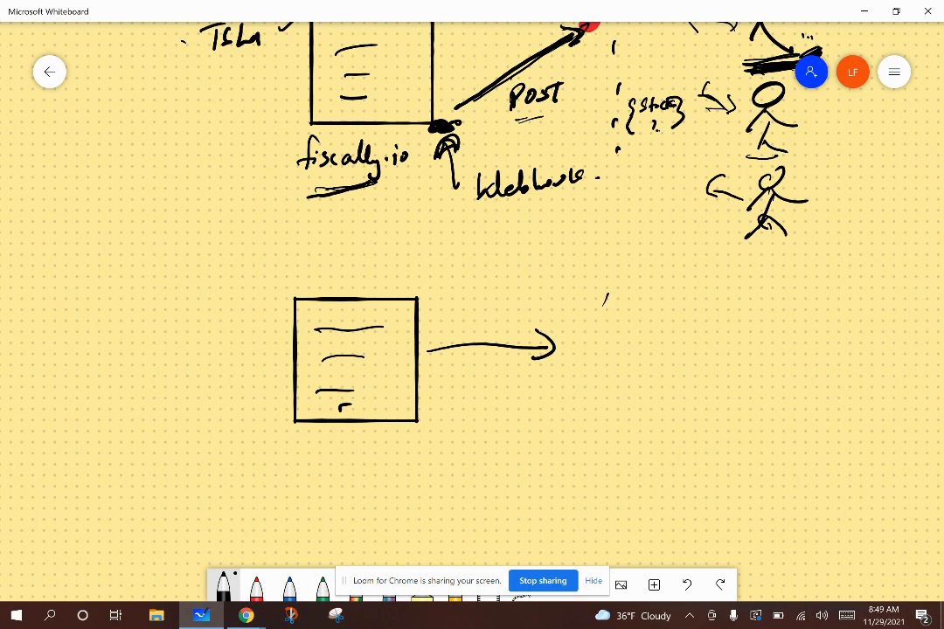
pyautogui.moveTo(609, 283); pyautogui.dragTo(638, 328)
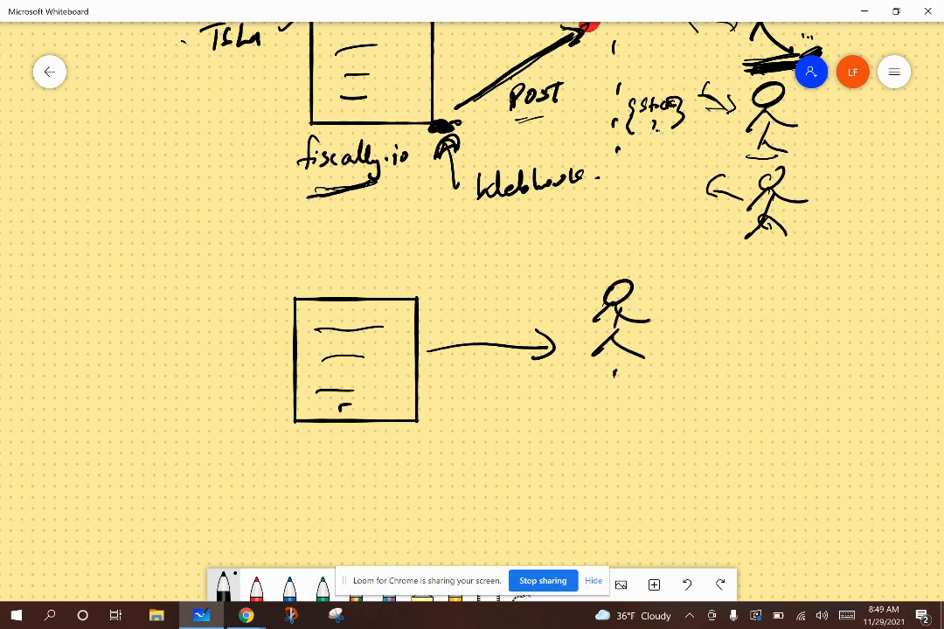
pyautogui.moveTo(612, 385); pyautogui.dragTo(620, 437)
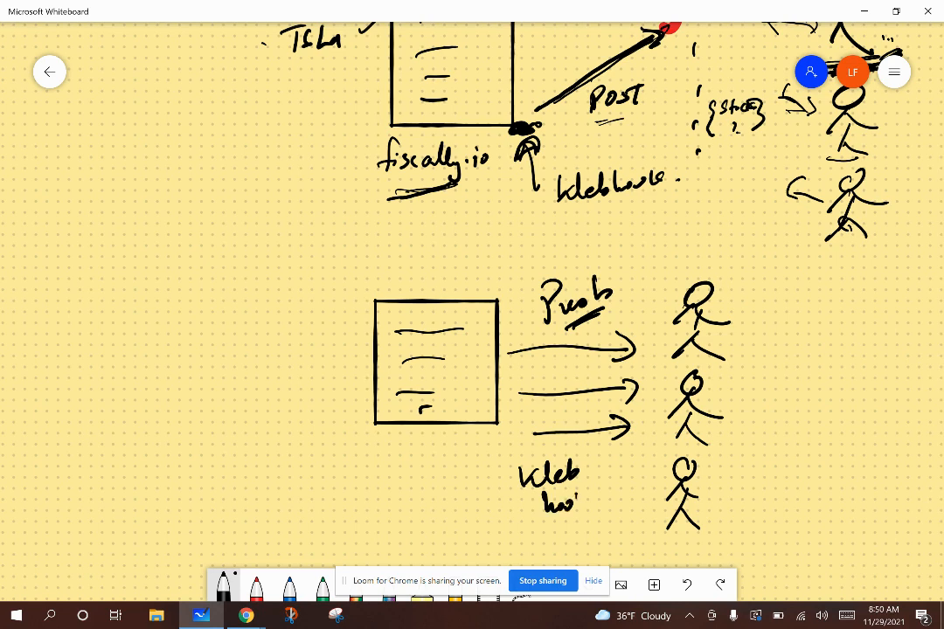
pyautogui.moveTo(524, 524); pyautogui.dragTo(594, 533)
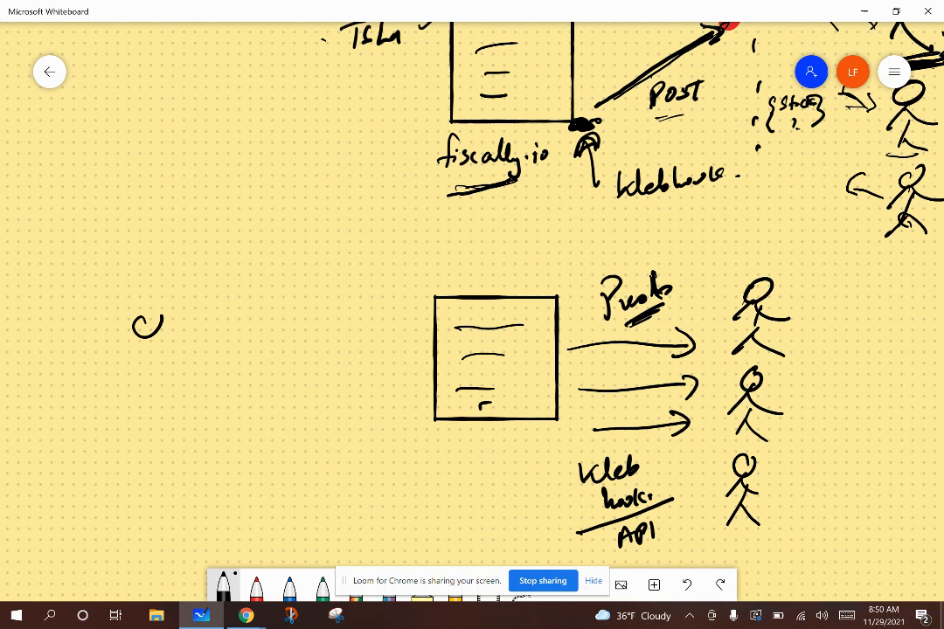
# Step: Draw a left-side user exchanging four alternating arrows with the Resource box, numbered in red circles
pyautogui.moveTo(143, 315); pyautogui.dragTo(144, 411)
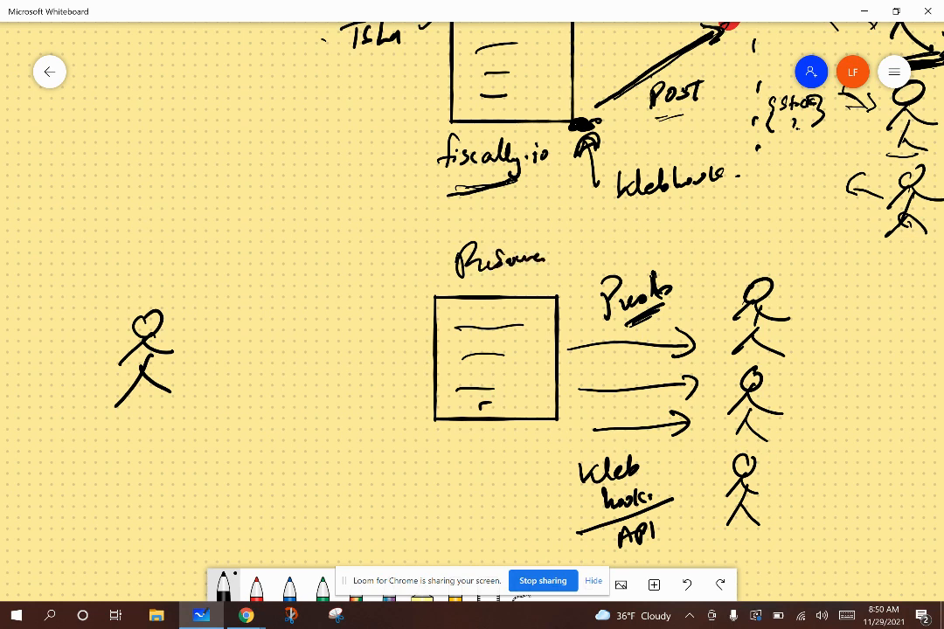
pyautogui.moveTo(210, 336); pyautogui.dragTo(399, 315)
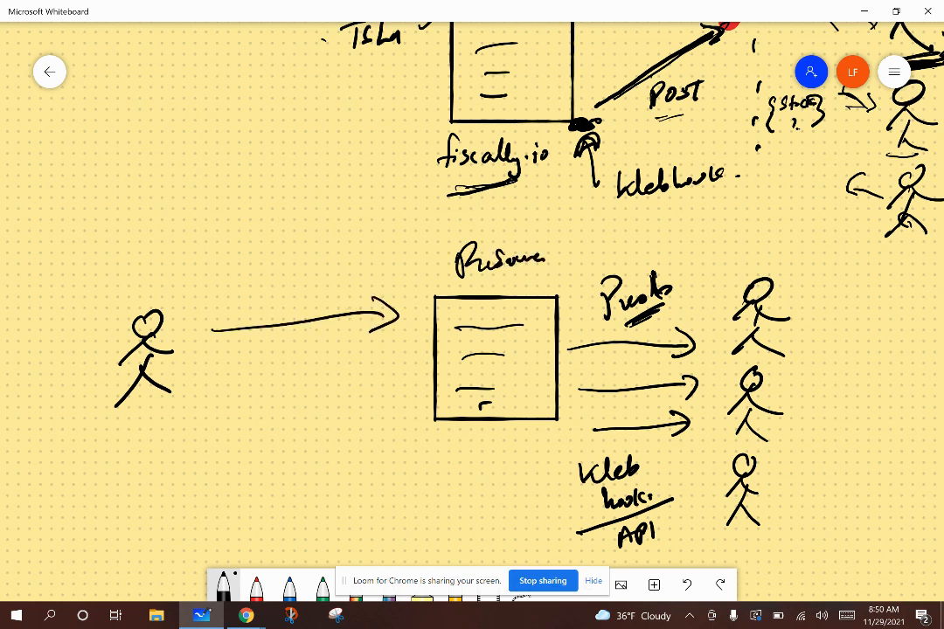
pyautogui.moveTo(225, 371); pyautogui.dragTo(393, 367)
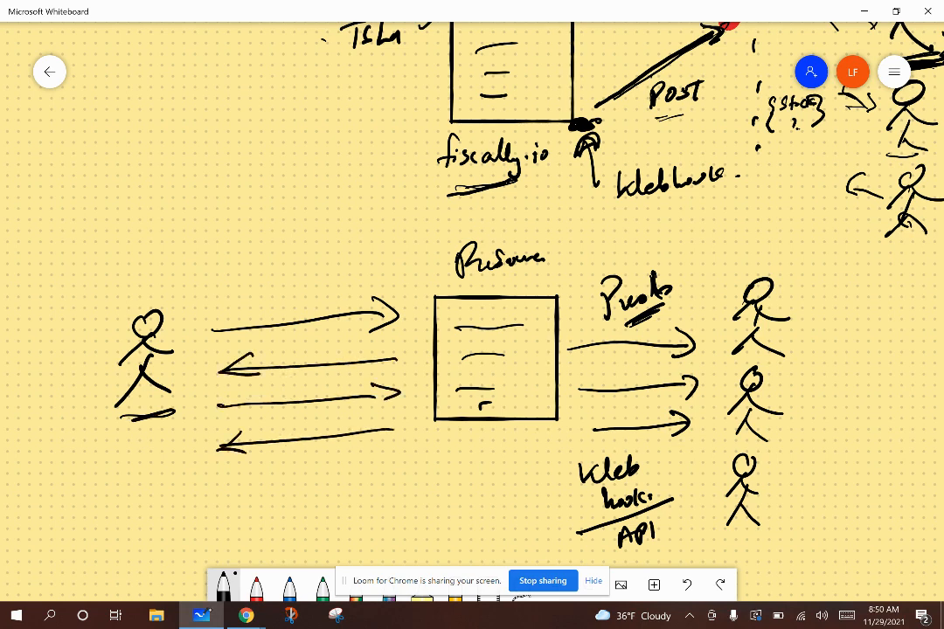
pyautogui.moveTo(119, 411); pyautogui.dragTo(175, 418)
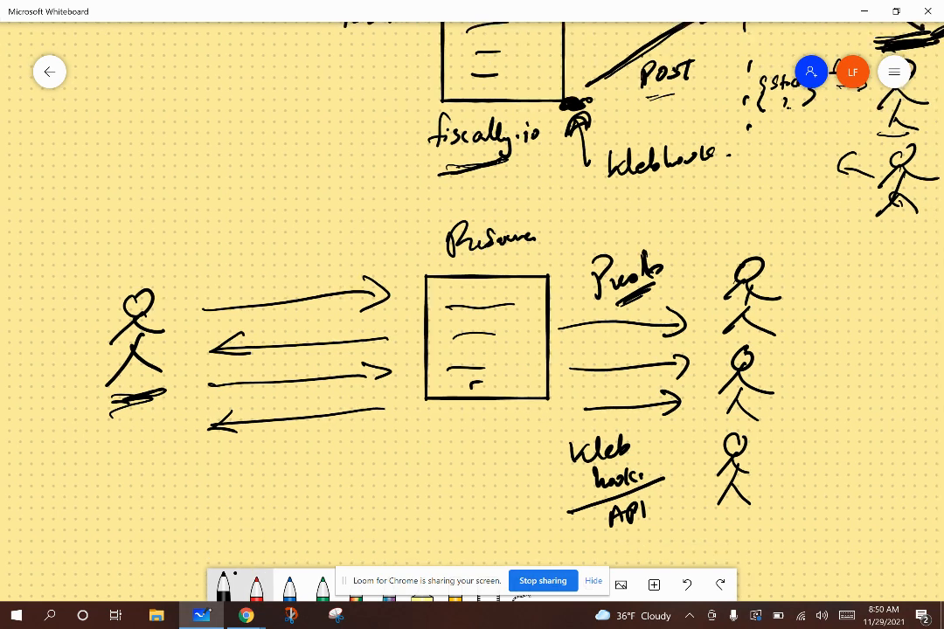
pyautogui.moveTo(122, 428); pyautogui.dragTo(143, 454)
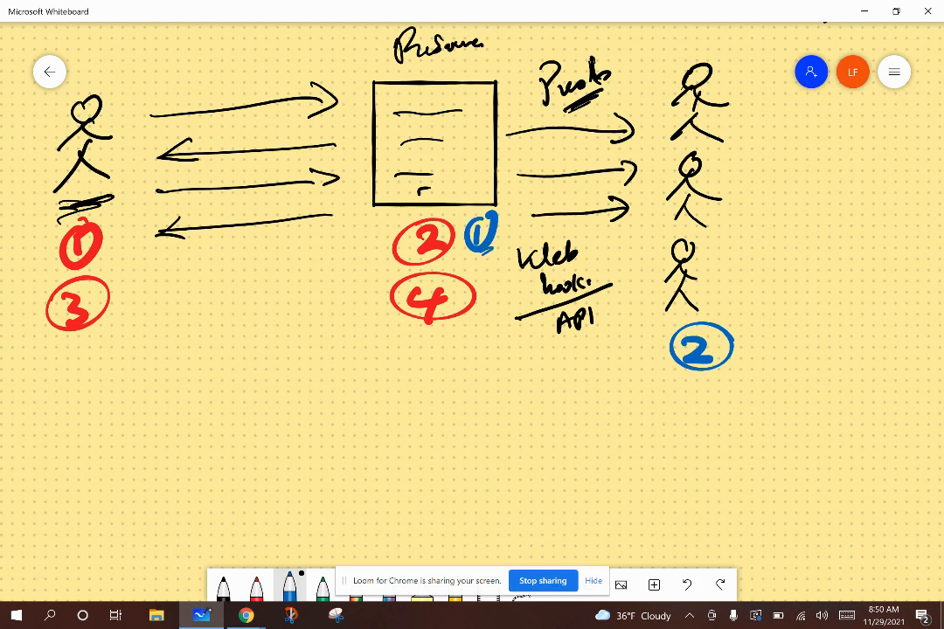
# Step: Draw two blue push arrows: one toward the users' circled 2, one back toward the left user
pyautogui.moveTo(511, 388); pyautogui.dragTo(650, 378)
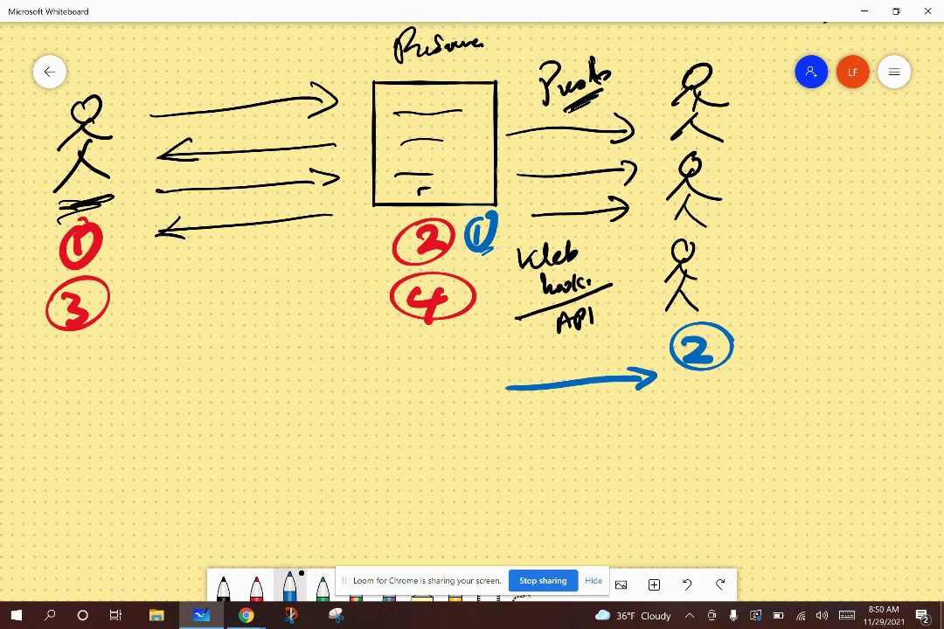
pyautogui.moveTo(305, 278); pyautogui.dragTo(157, 283)
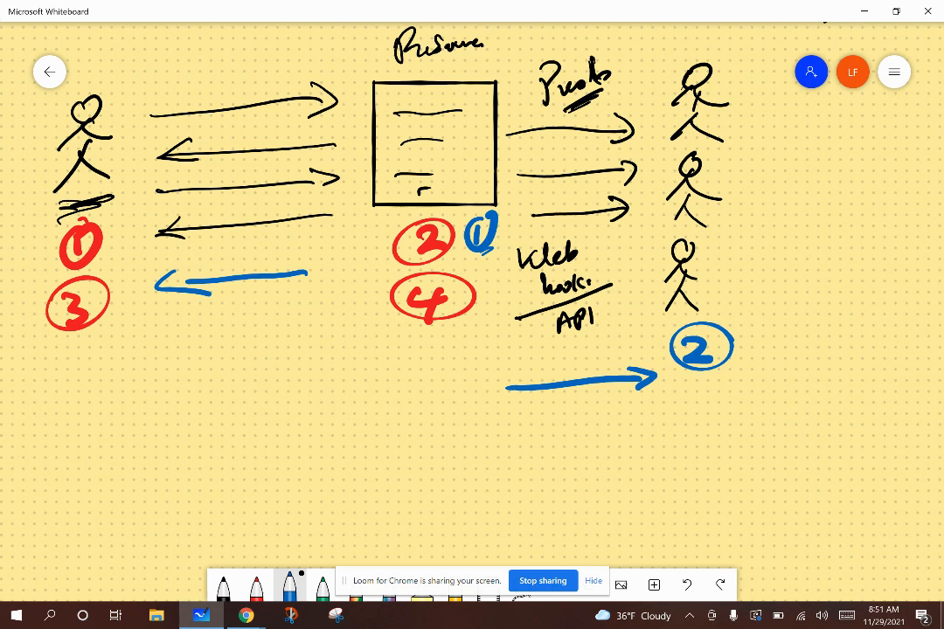